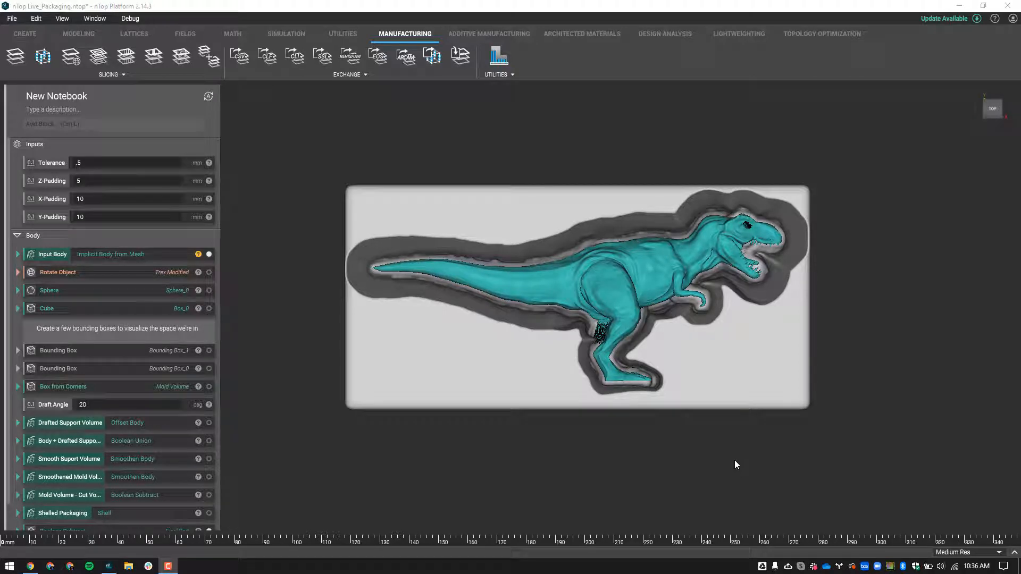
mouse_move(713, 489)
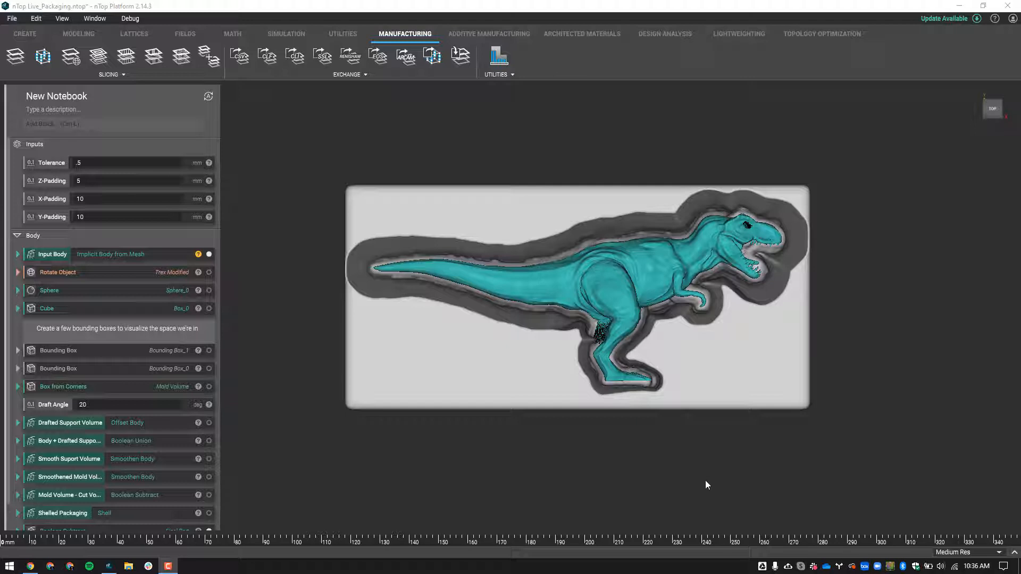
mouse_move(687, 464)
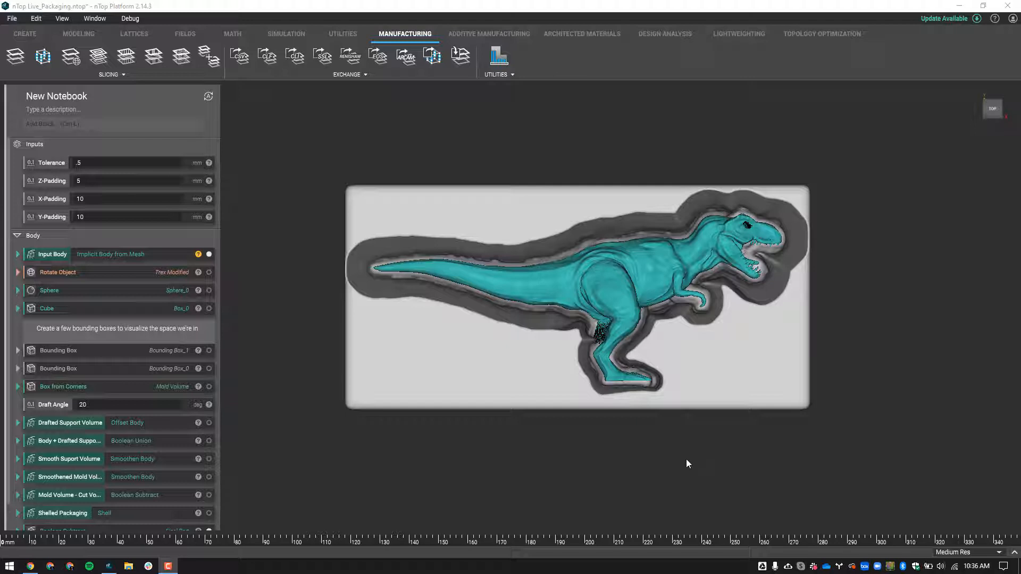
mouse_move(617, 433)
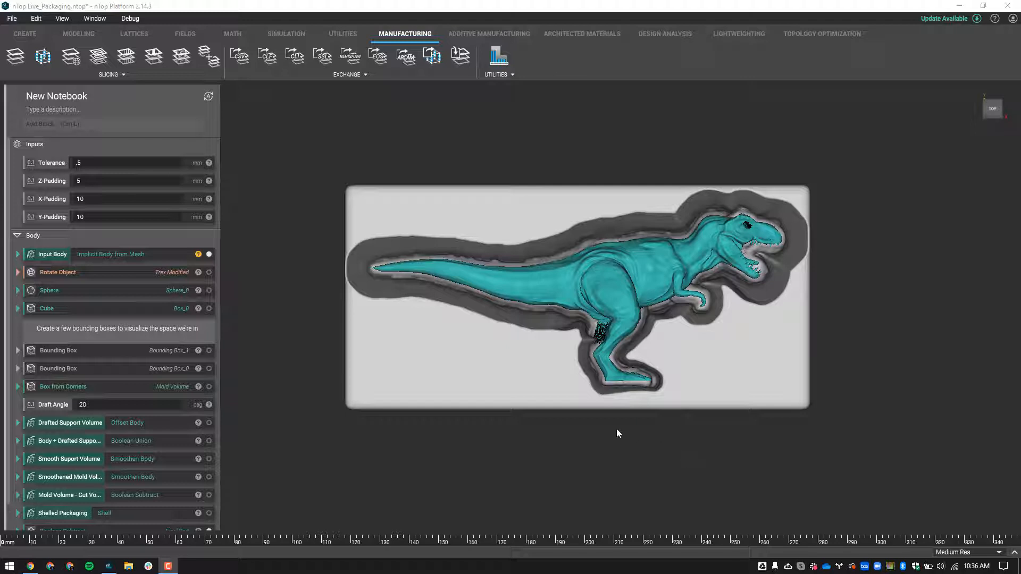
mouse_move(614, 423)
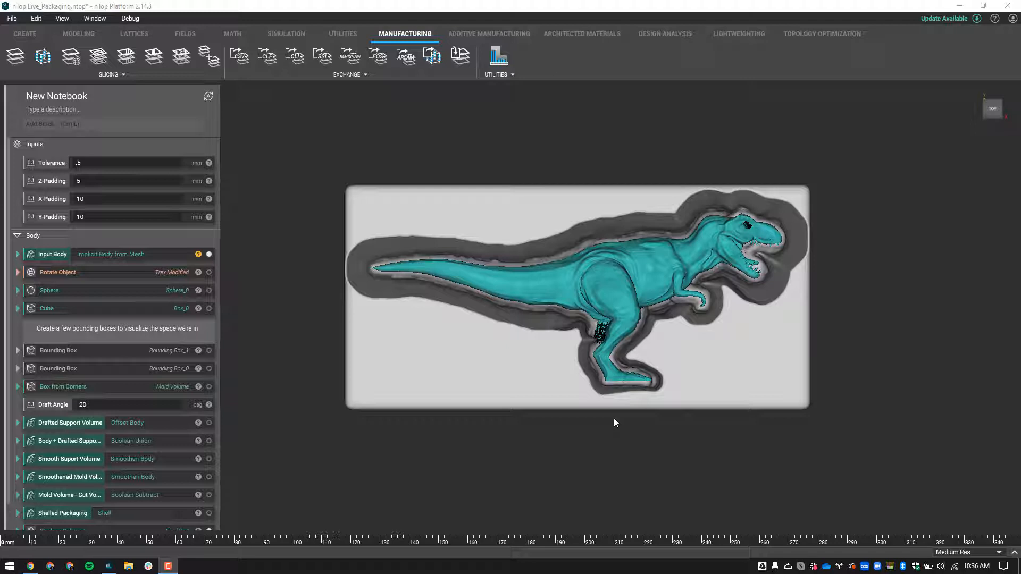
mouse_move(615, 420)
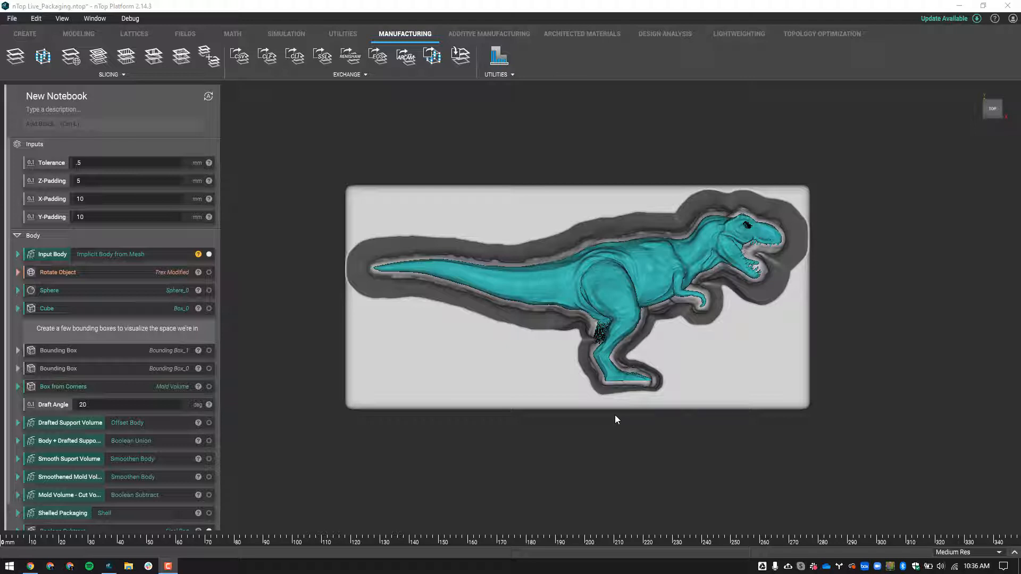
mouse_move(583, 441)
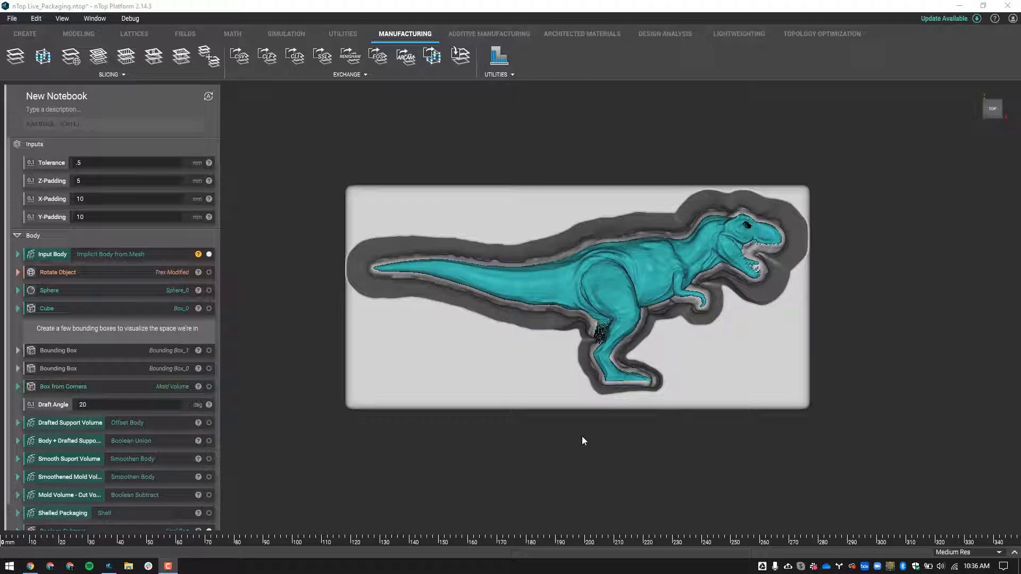
mouse_move(282, 273)
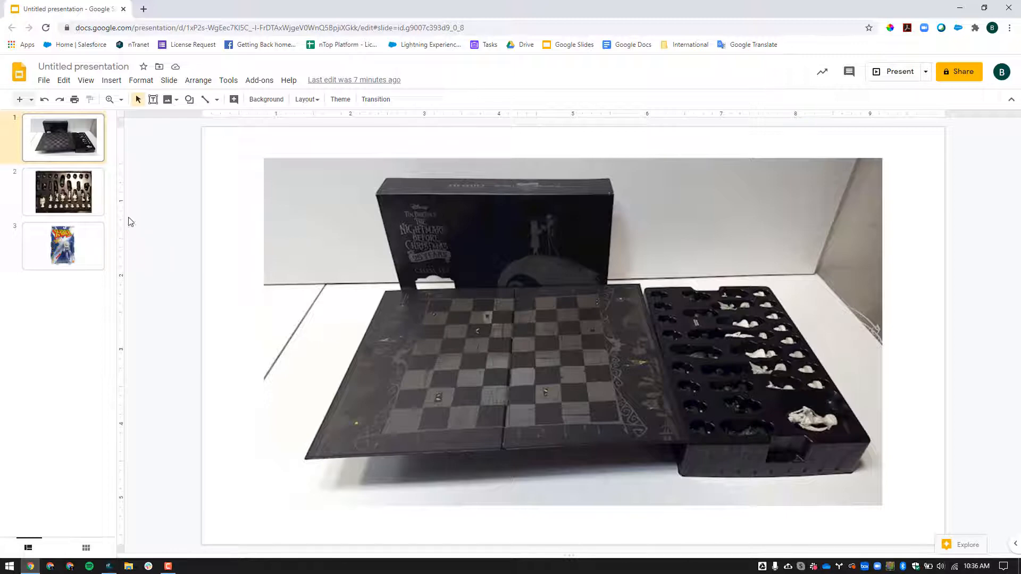
mouse_move(381, 342)
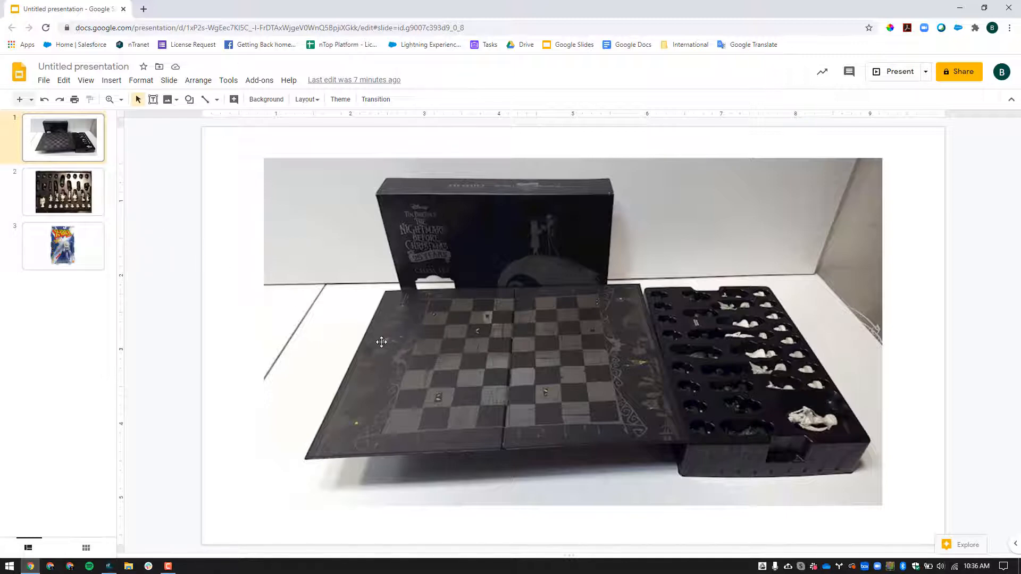
mouse_move(759, 283)
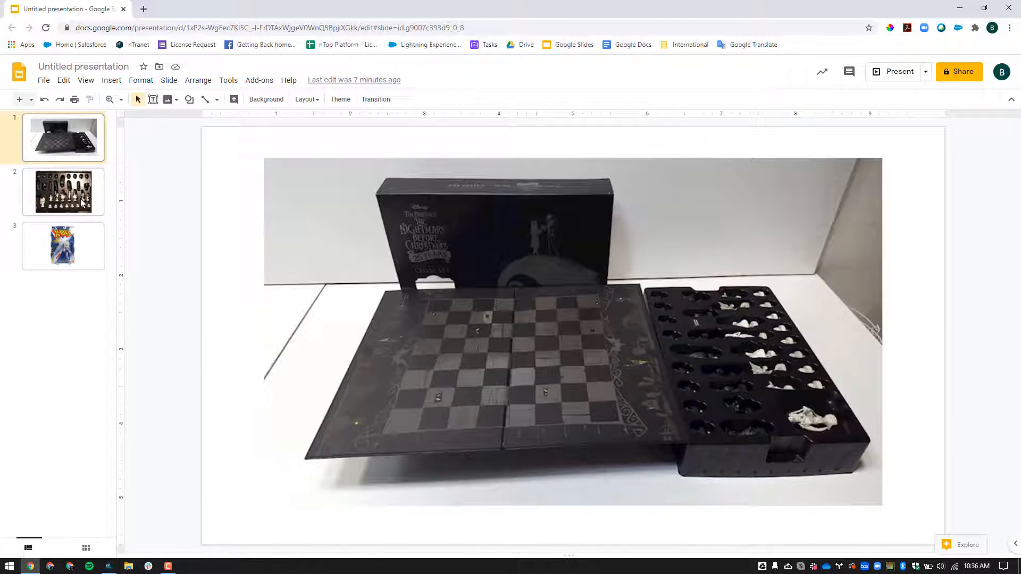
- View the chess-tray slide, then the carded X-Men 2099 blister-pack slide
click(63, 192)
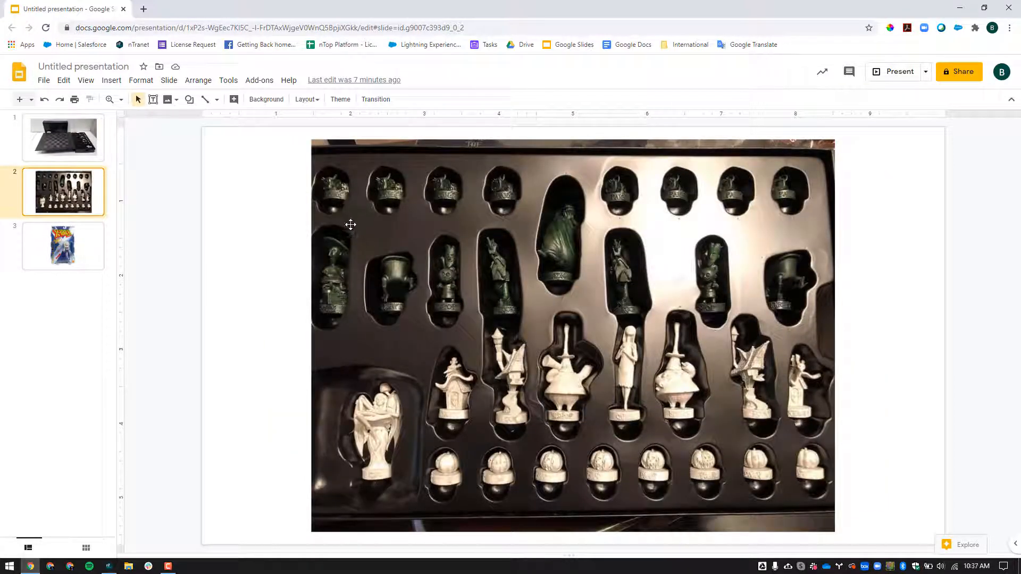
mouse_move(372, 259)
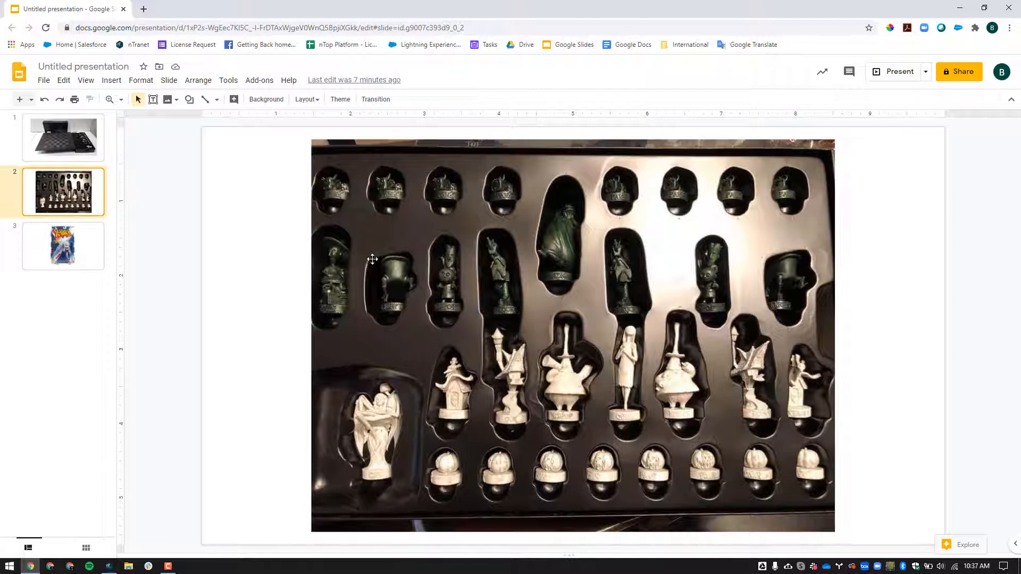
mouse_move(475, 207)
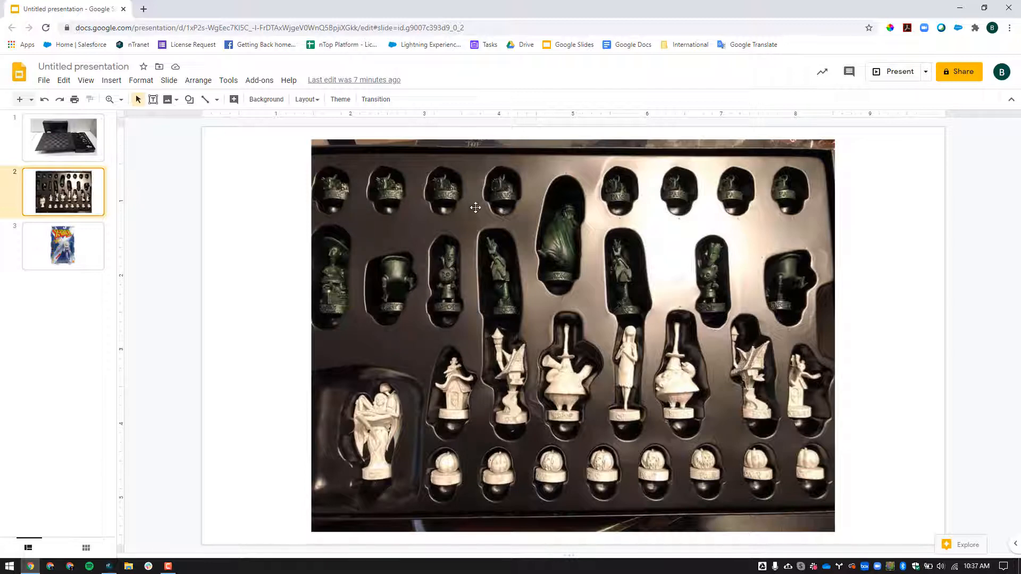
mouse_move(455, 298)
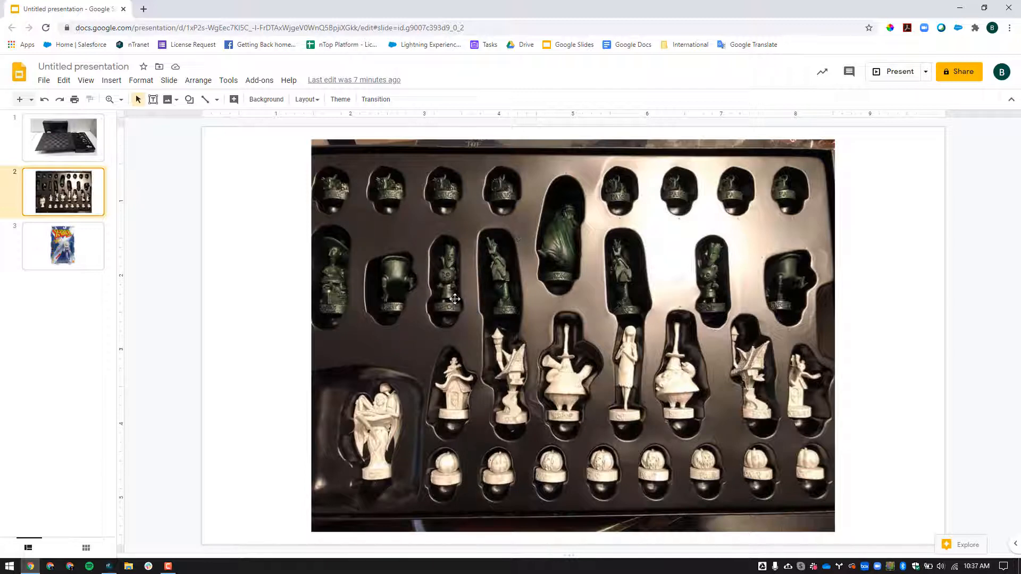
mouse_move(343, 242)
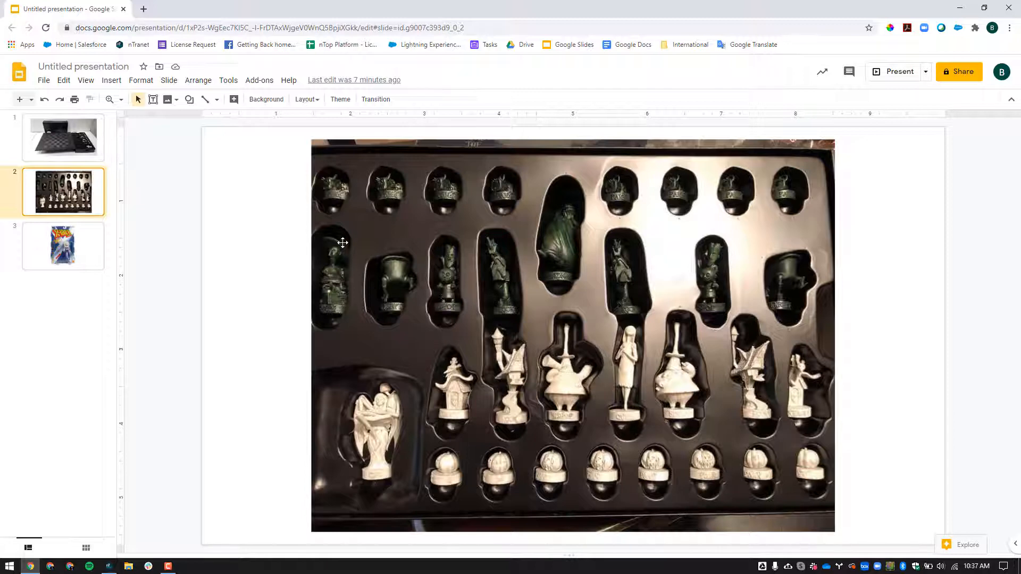
mouse_move(353, 258)
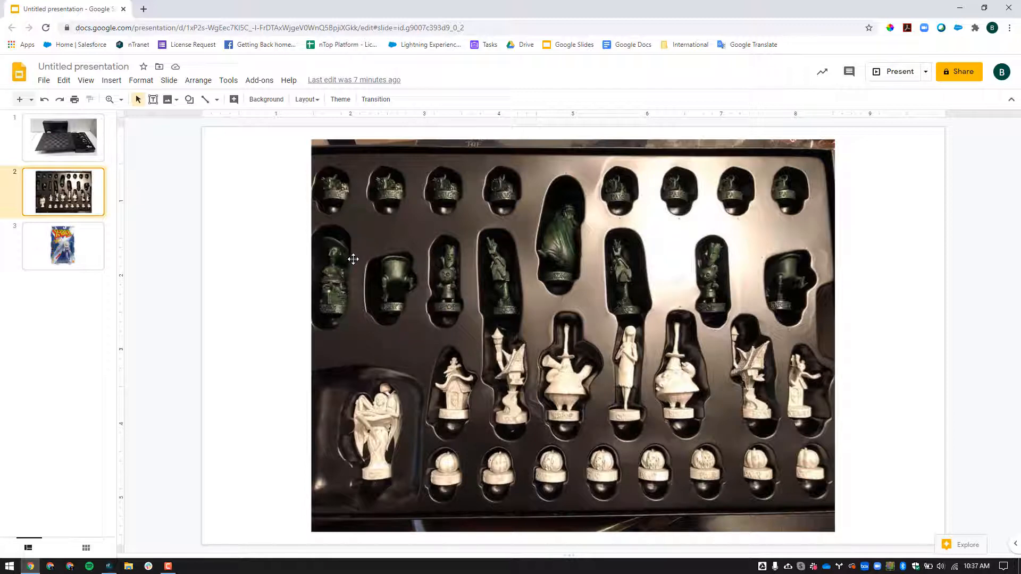
mouse_move(350, 261)
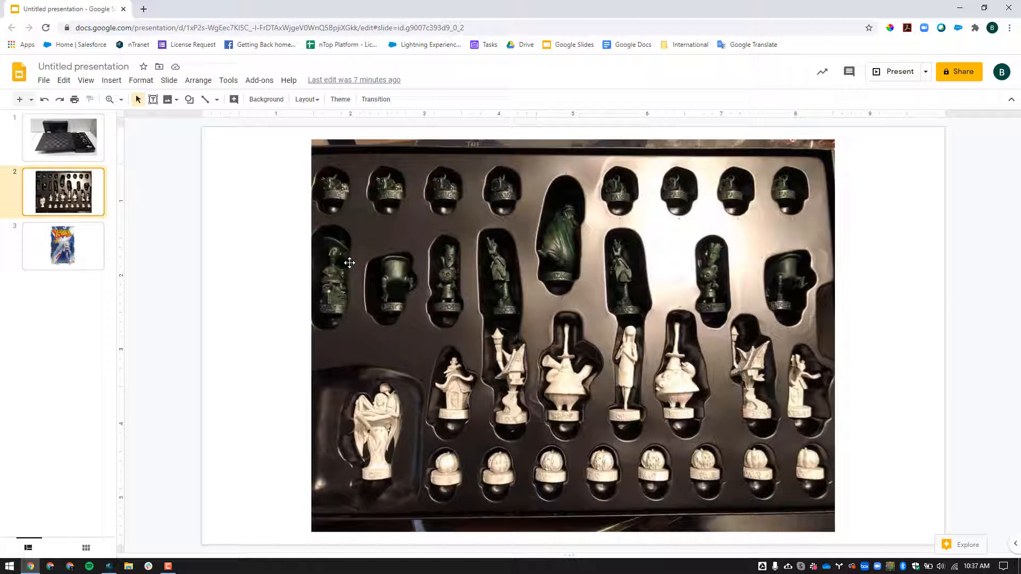
mouse_move(288, 296)
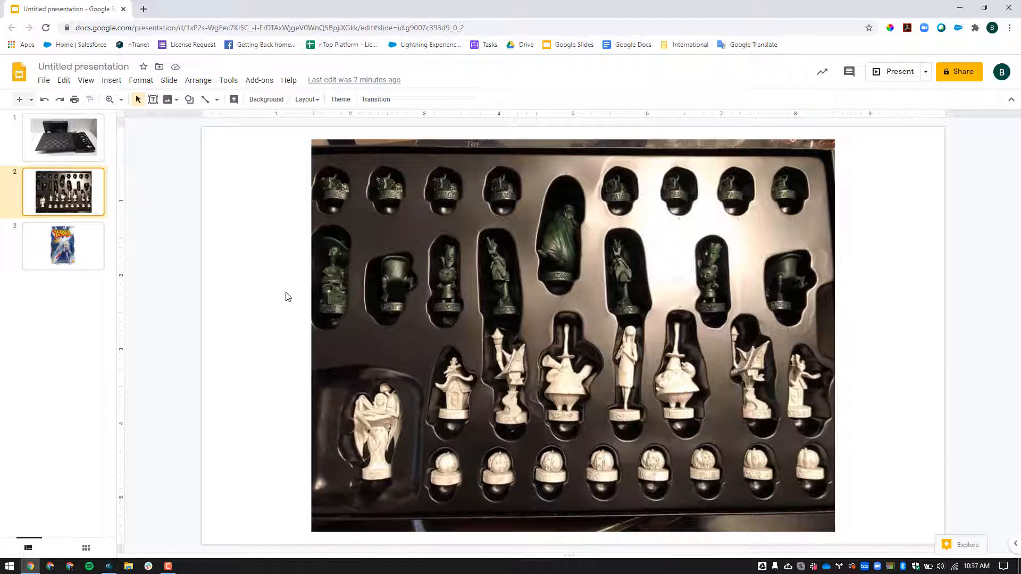
mouse_move(452, 356)
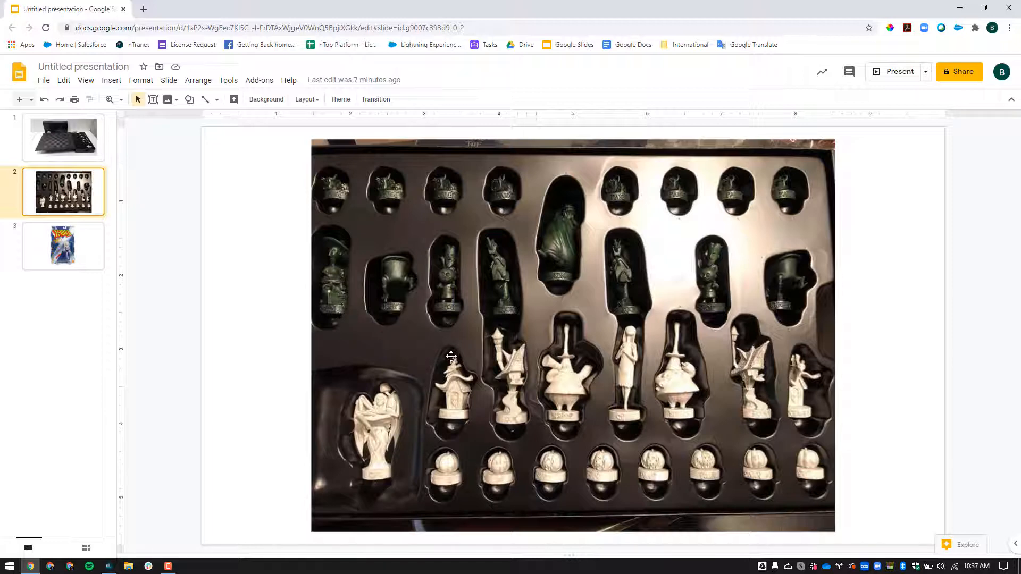
mouse_move(488, 432)
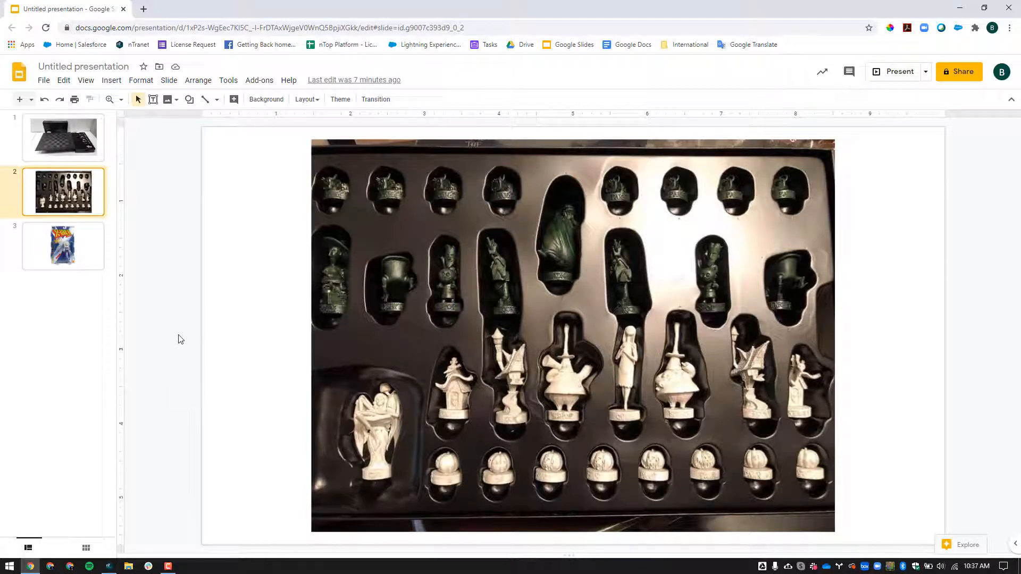
click(63, 247)
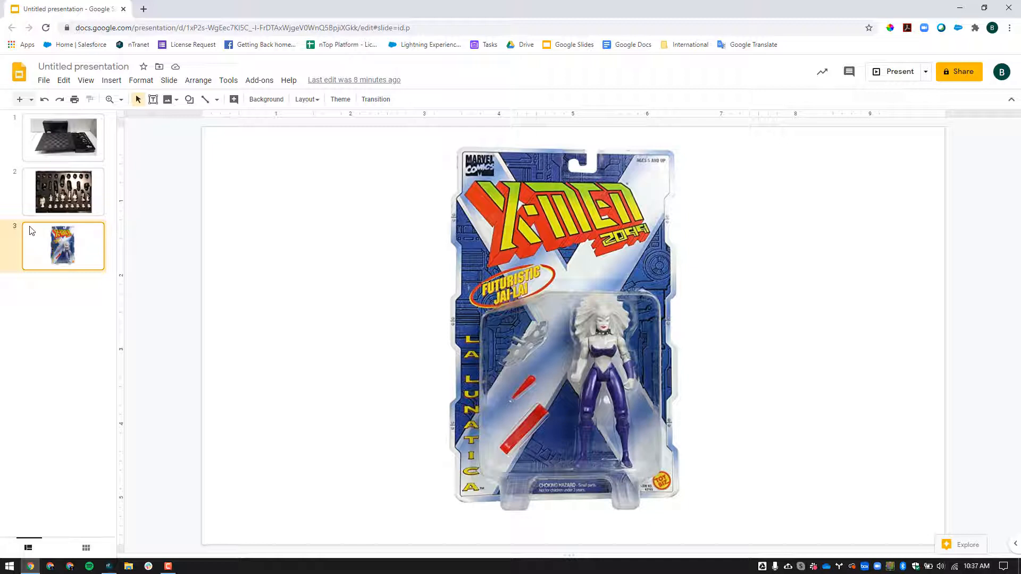
mouse_move(41, 229)
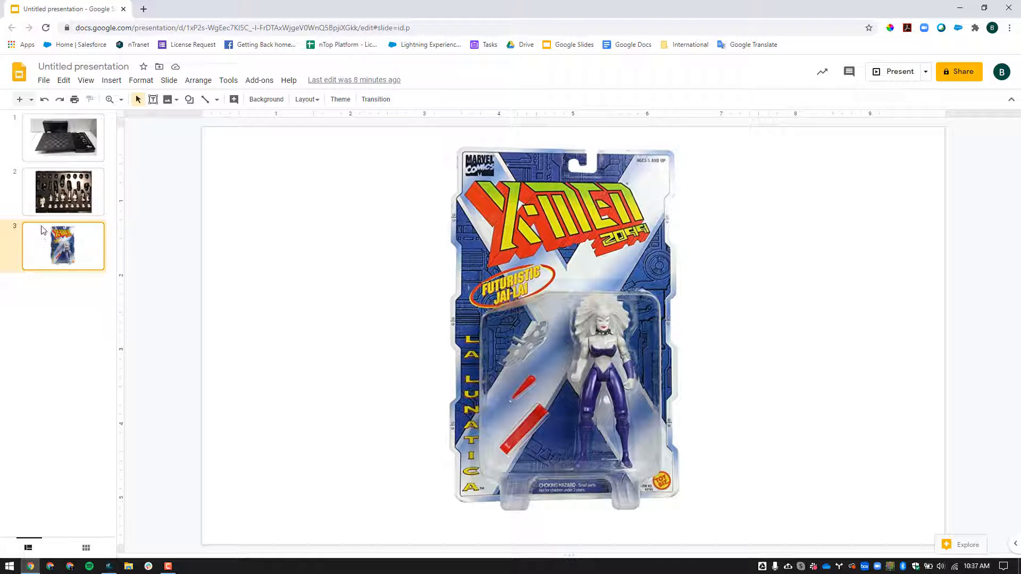
mouse_move(41, 227)
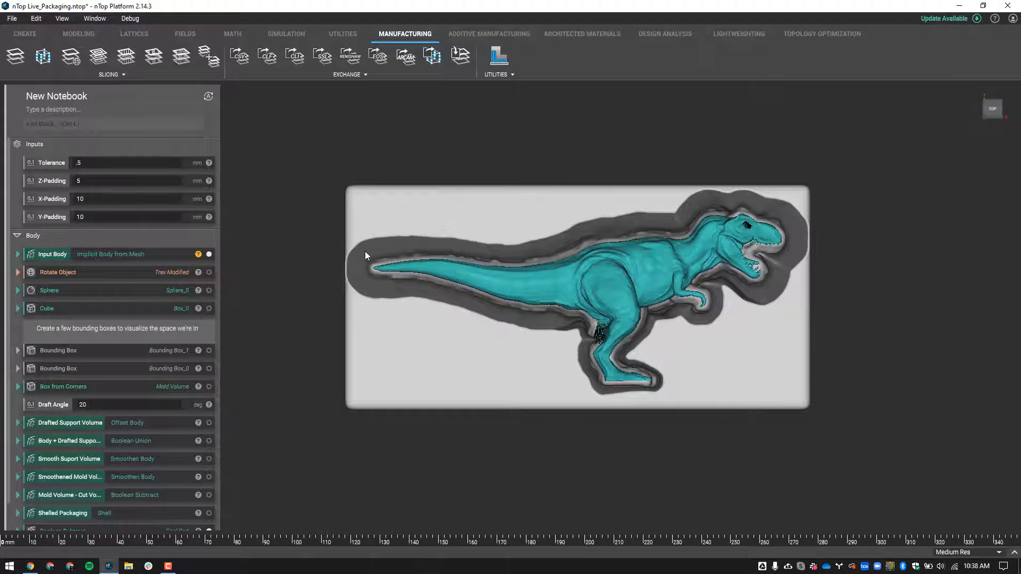
mouse_move(349, 270)
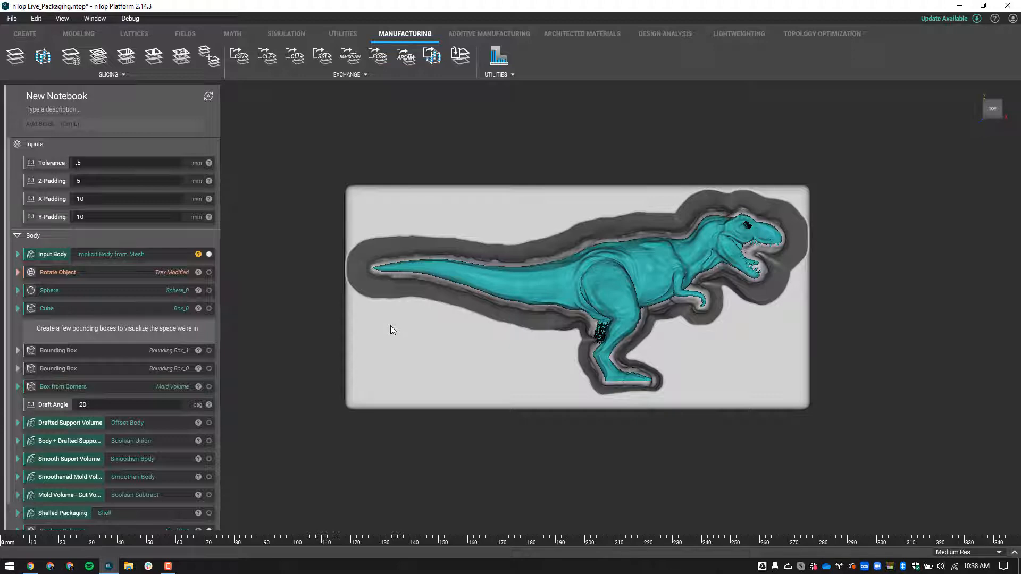
mouse_move(466, 357)
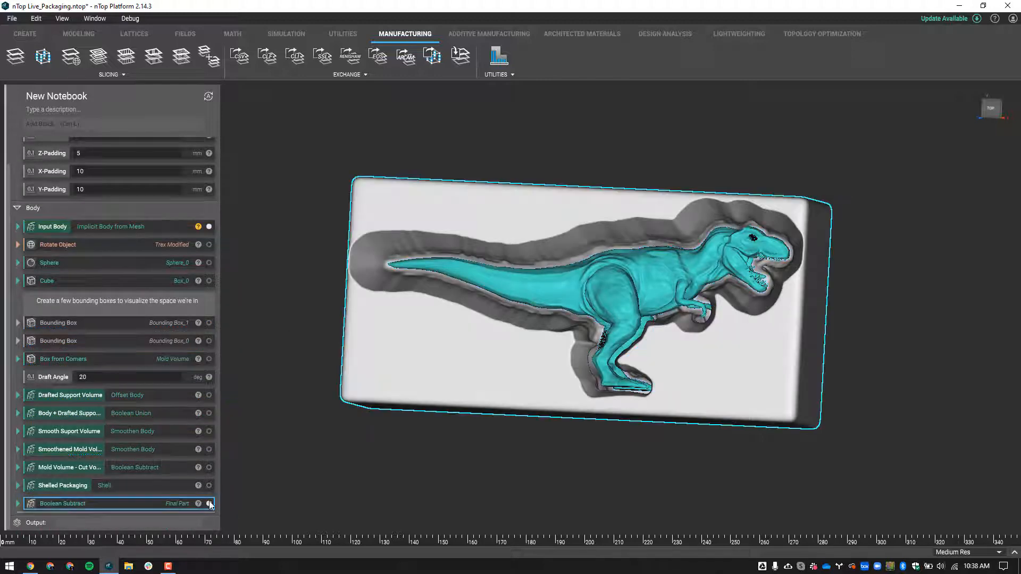
- Turn off the Boolean Subtract block's visibility to hide the T-Rex packaging insert
click(209, 503)
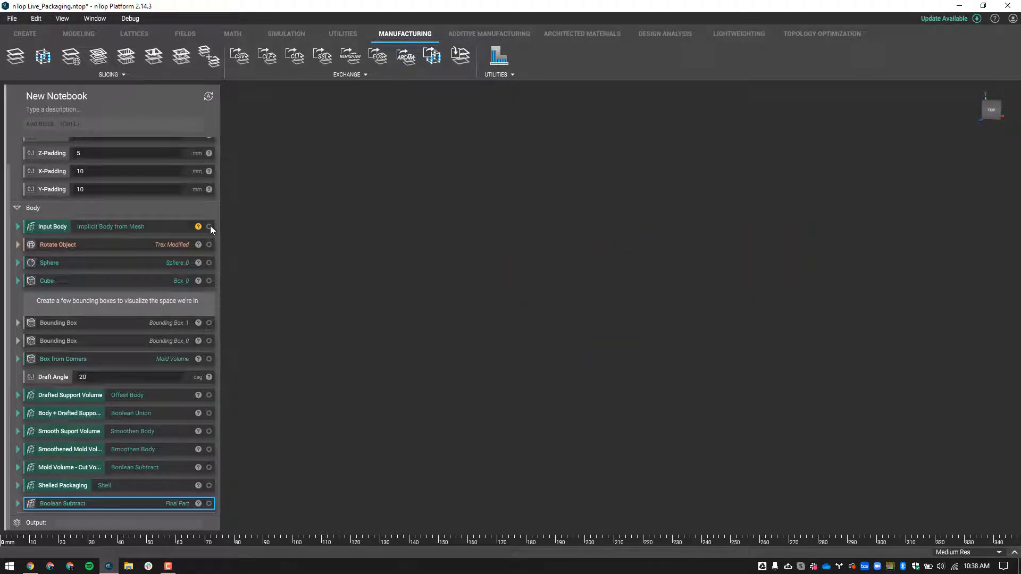
- Turn on the Input Body visibility to show the T-Rex in the viewport
click(209, 227)
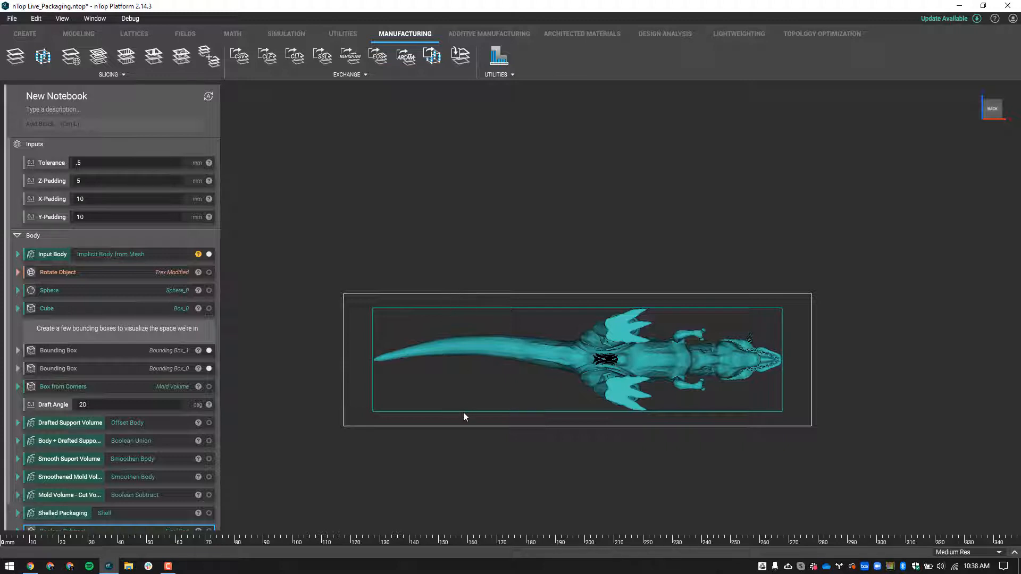
mouse_move(473, 424)
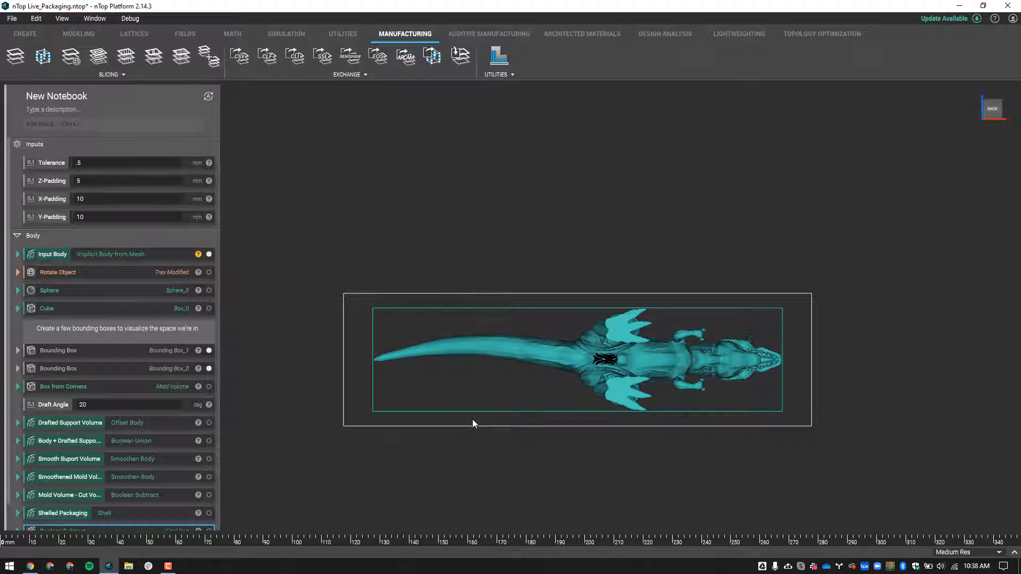
mouse_move(605, 421)
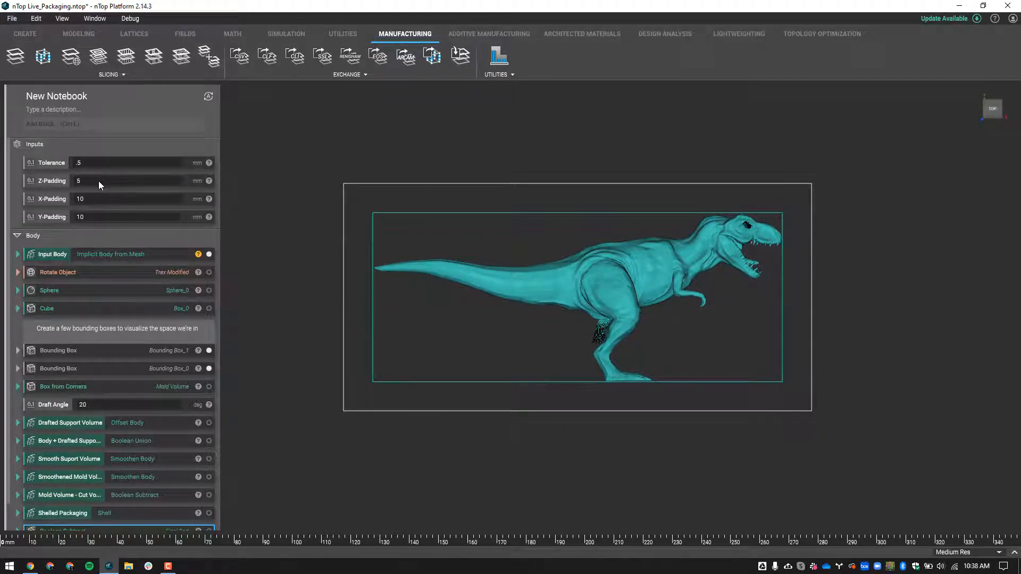
- Show Box from Corners and enable the Drafted Support Volume preview
click(117, 180)
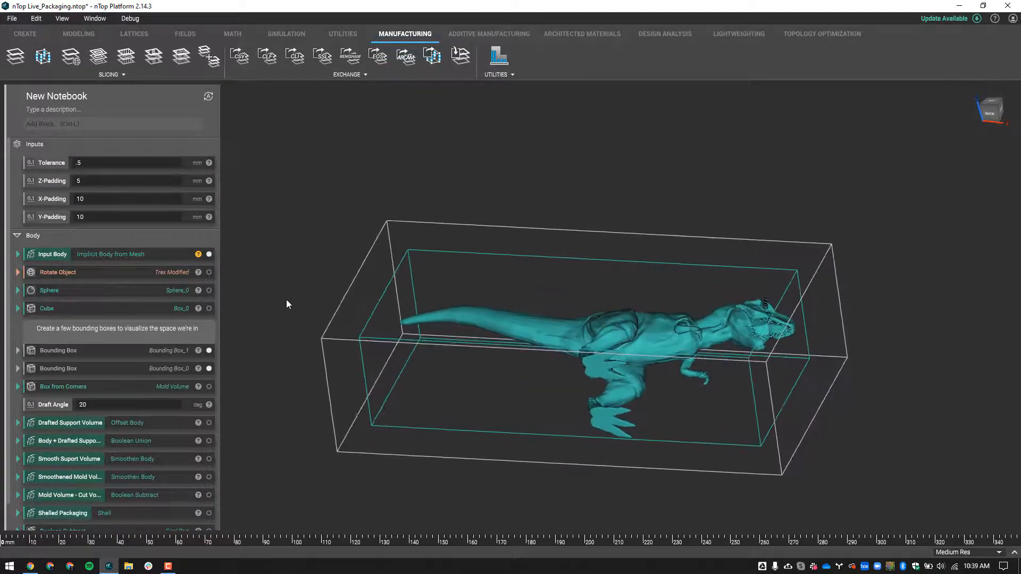
scroll(down, 3)
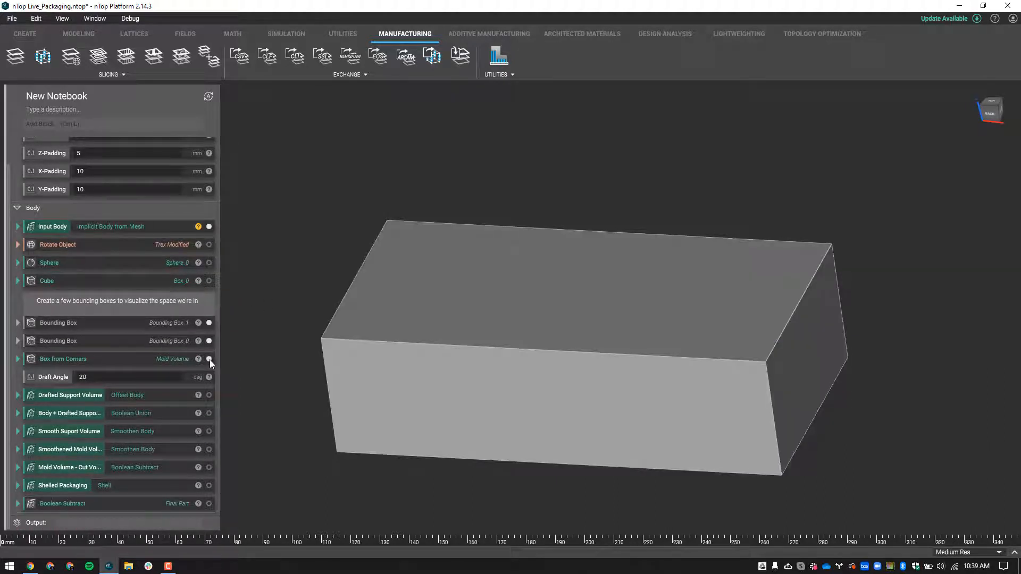
click(209, 359)
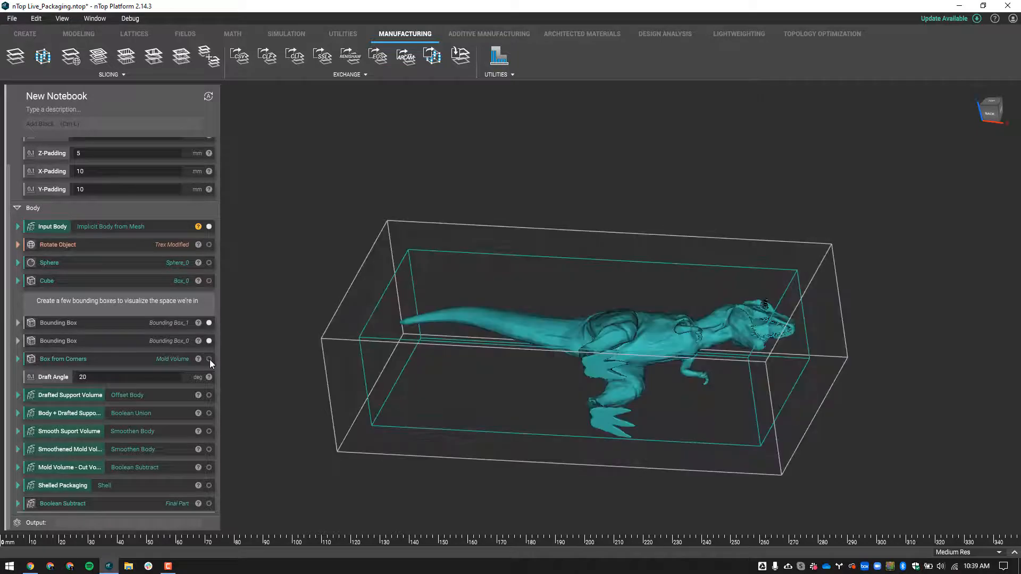
click(209, 359)
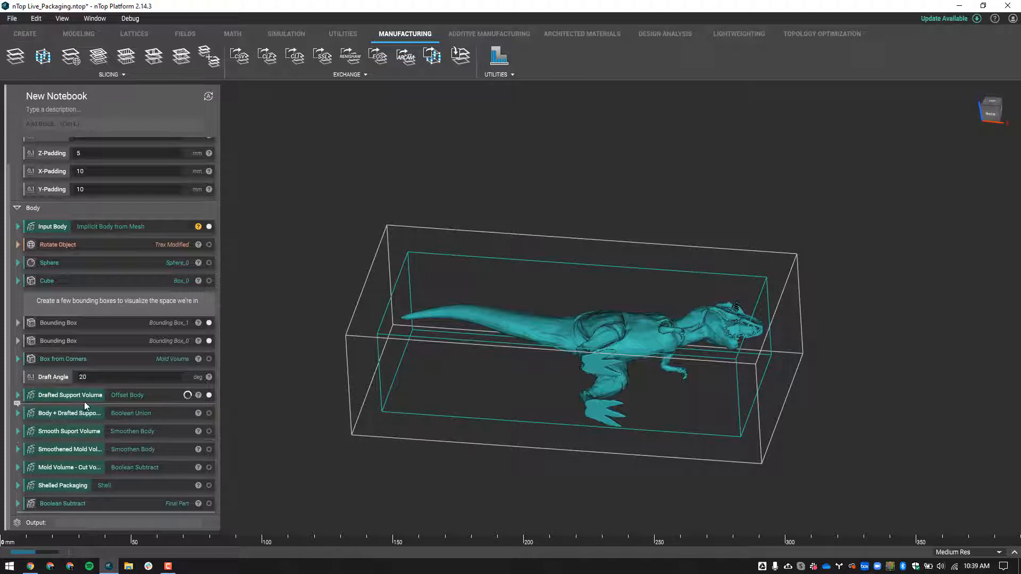
- Show the Drafted Support Volume and expand its block to reveal the inputs
click(69, 394)
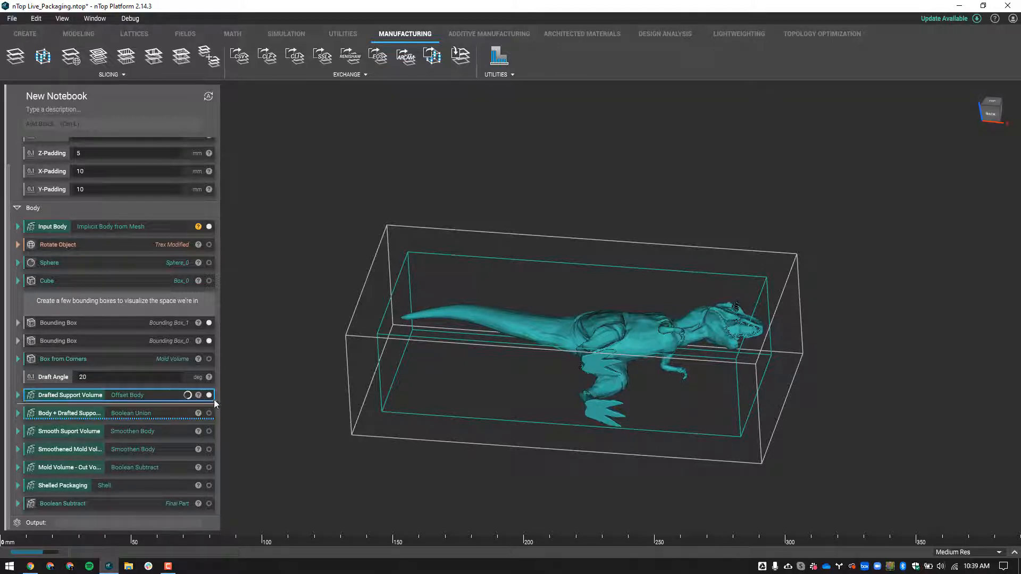
click(18, 394)
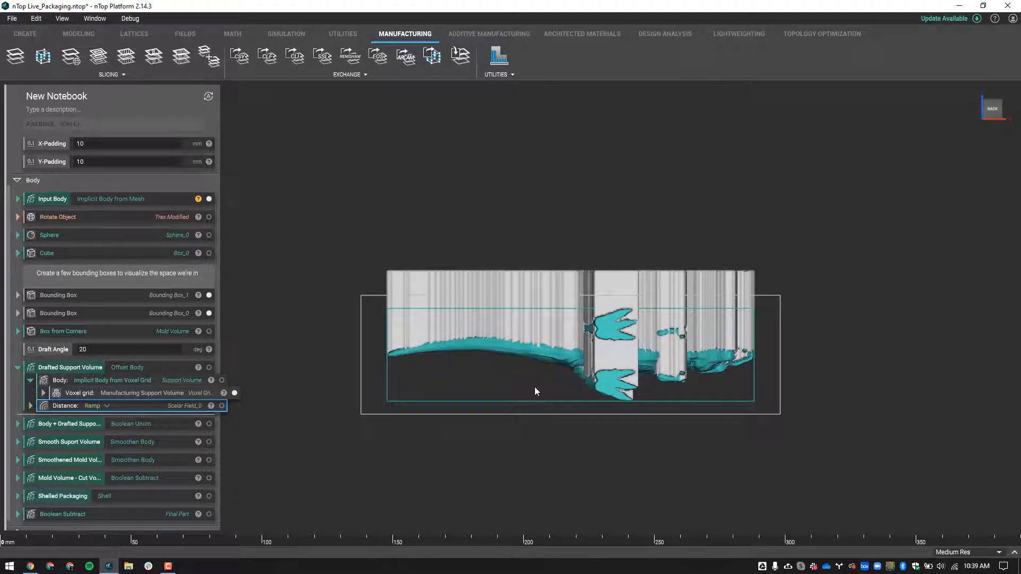
mouse_move(581, 317)
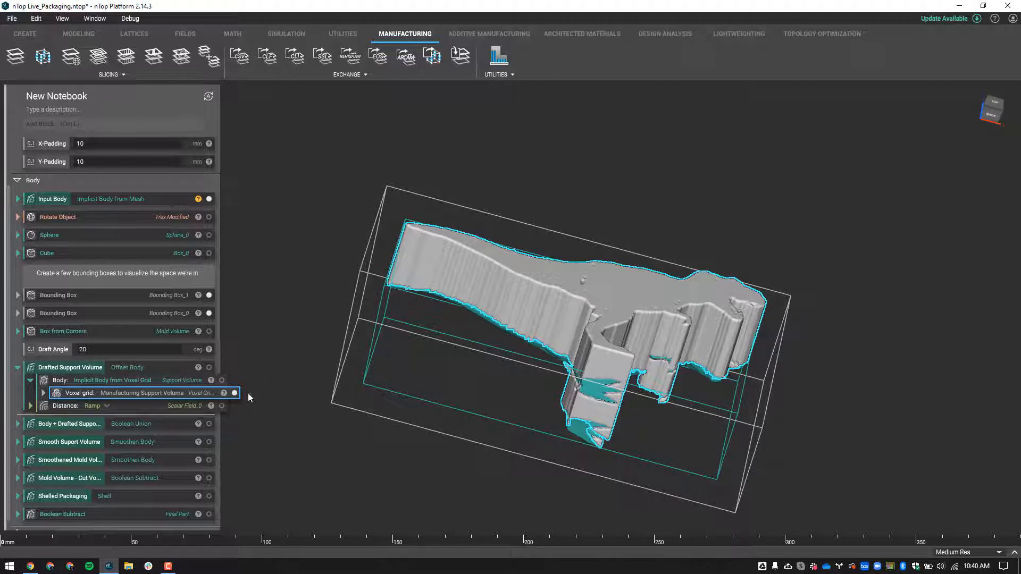
- Hide the voxel grid drafted support preview
click(234, 392)
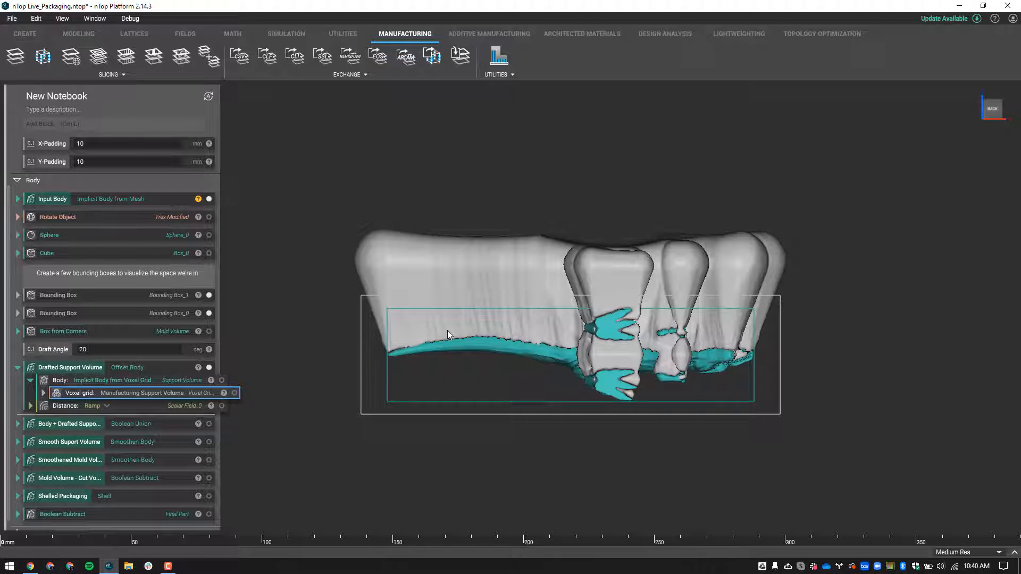
mouse_move(435, 265)
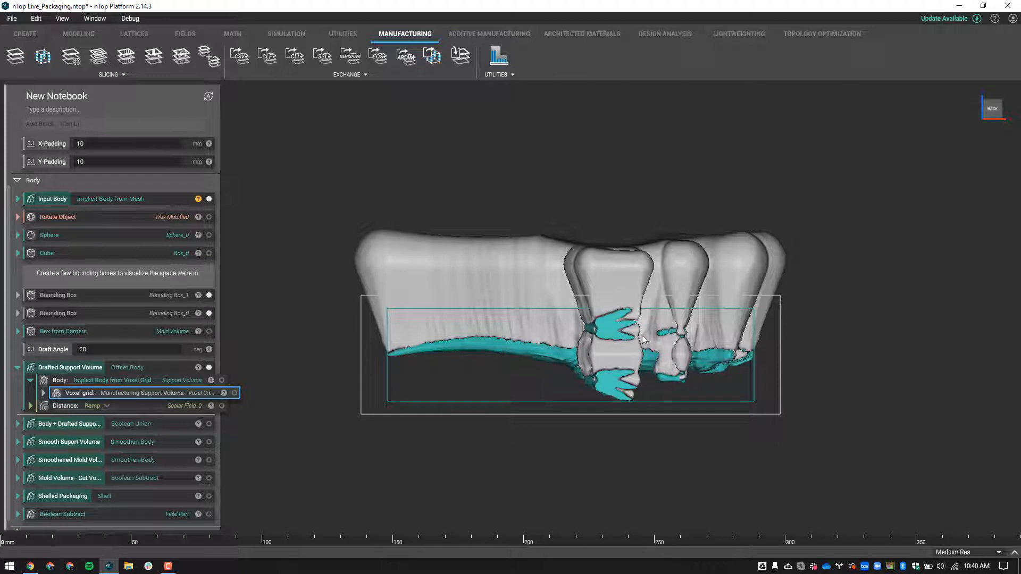
mouse_move(639, 354)
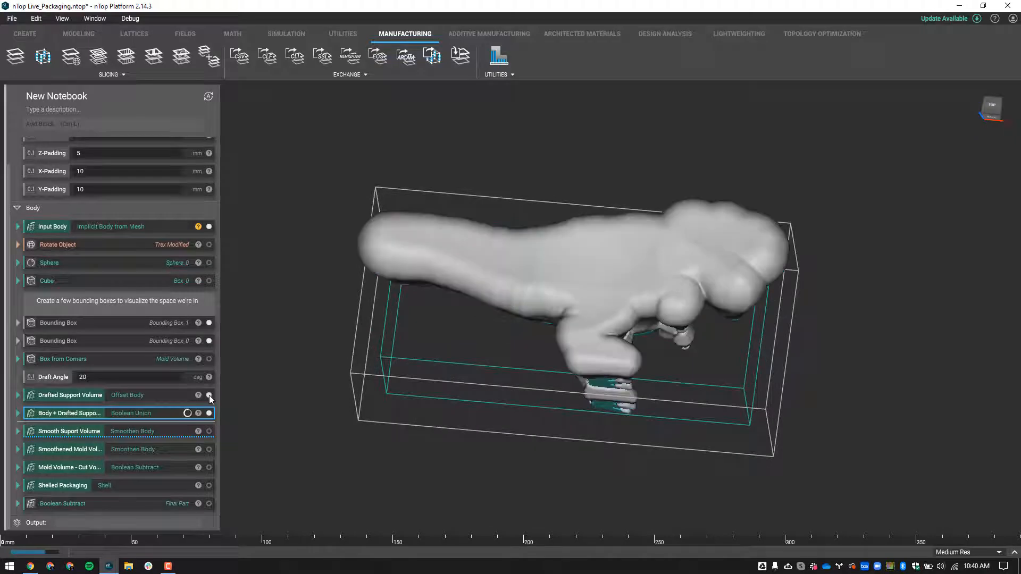
- Show and expand the Boolean Union of body and support, checking its display settings
click(209, 413)
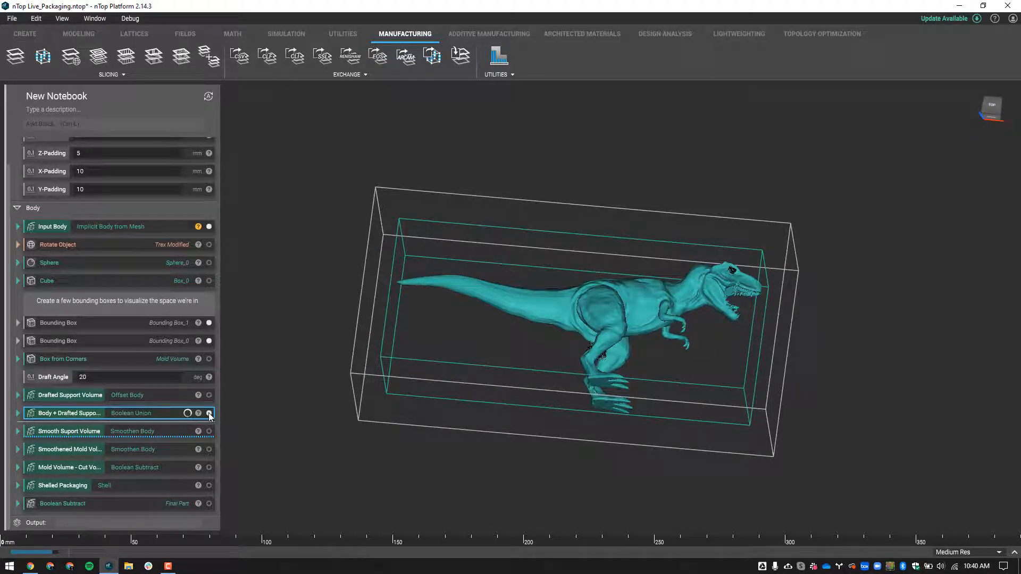
click(18, 413)
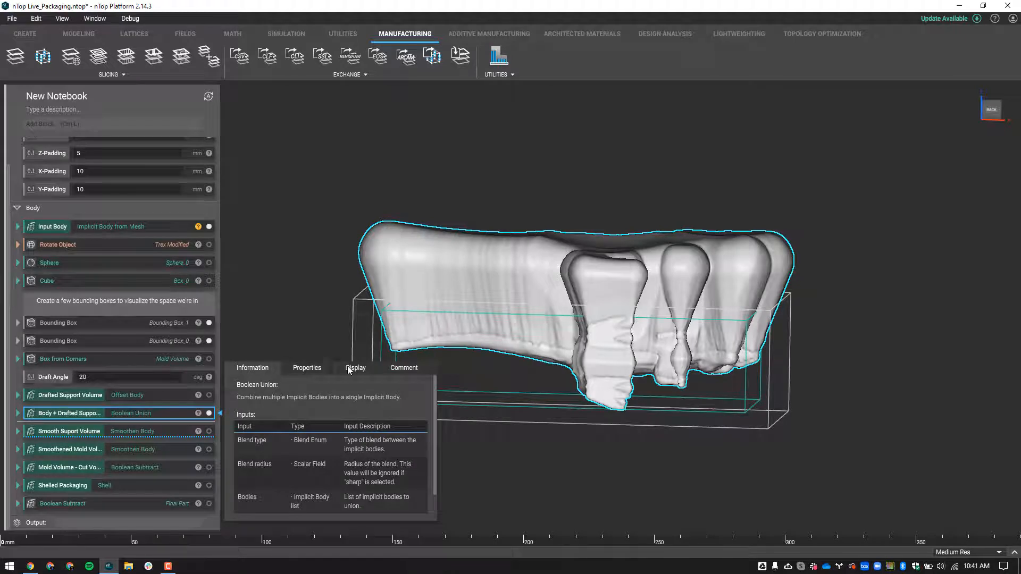
click(355, 368)
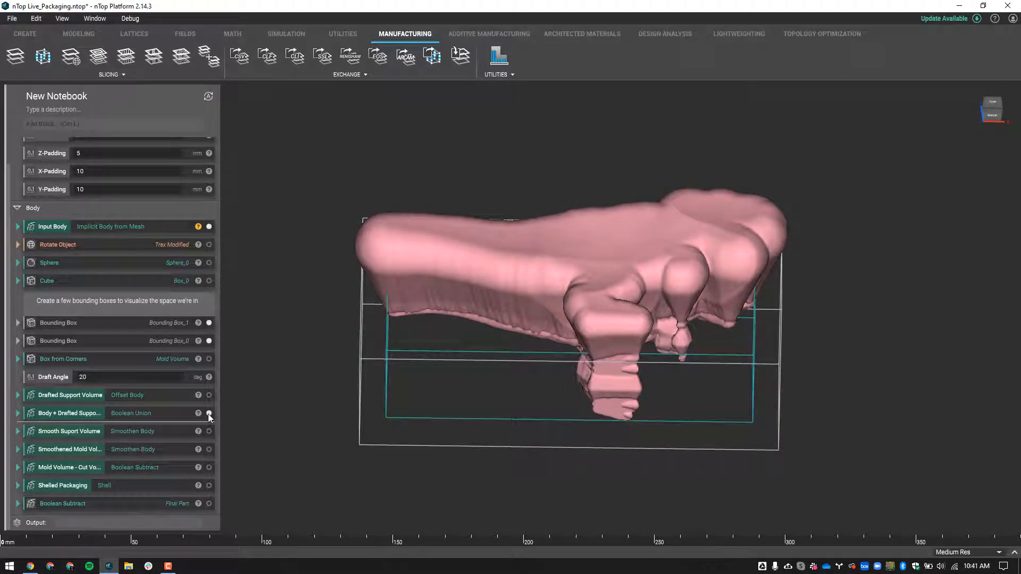
mouse_move(209, 436)
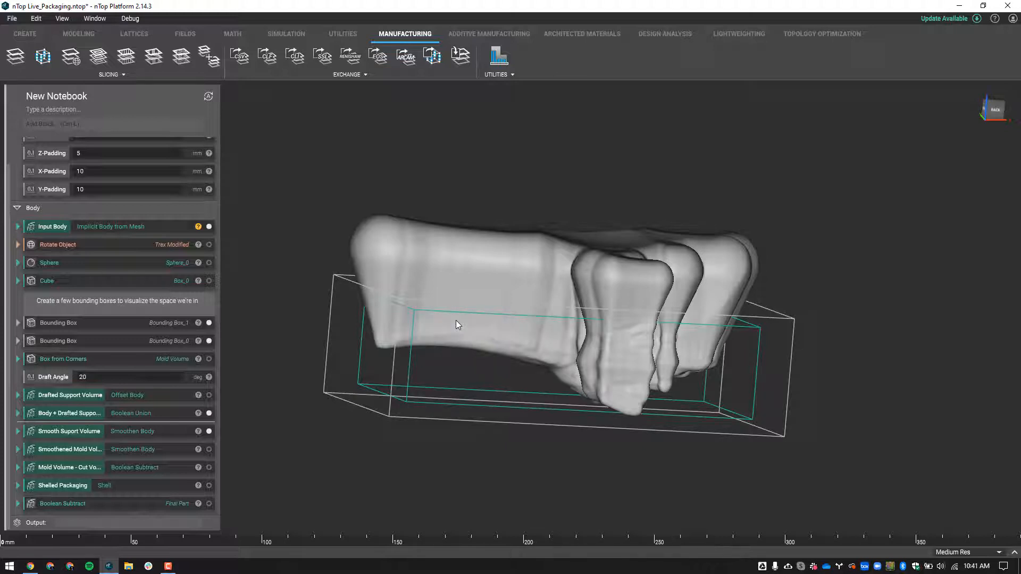
mouse_move(307, 416)
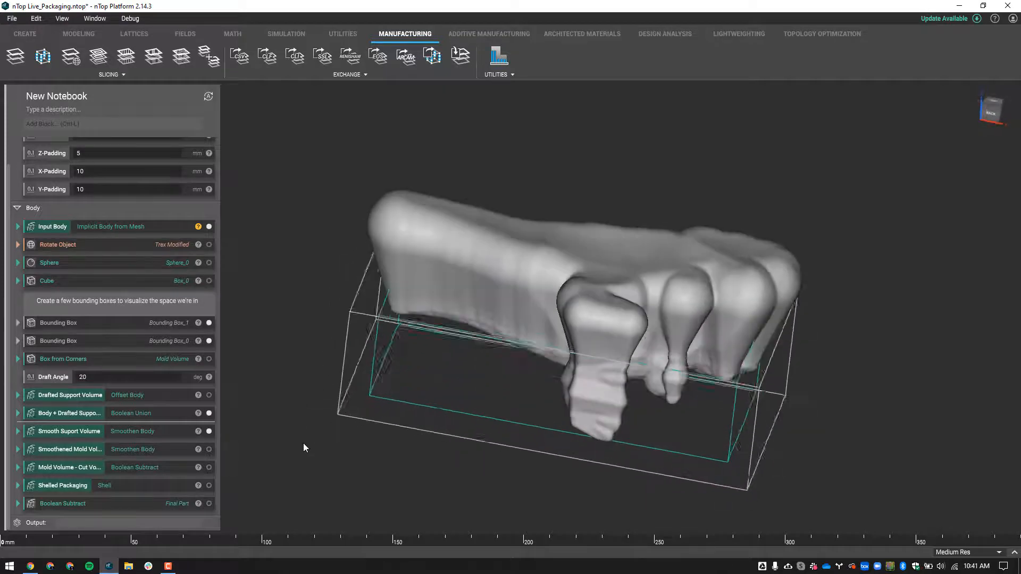
- Show the cut mold volume and give Smooth Support Volume a new display colour
click(208, 449)
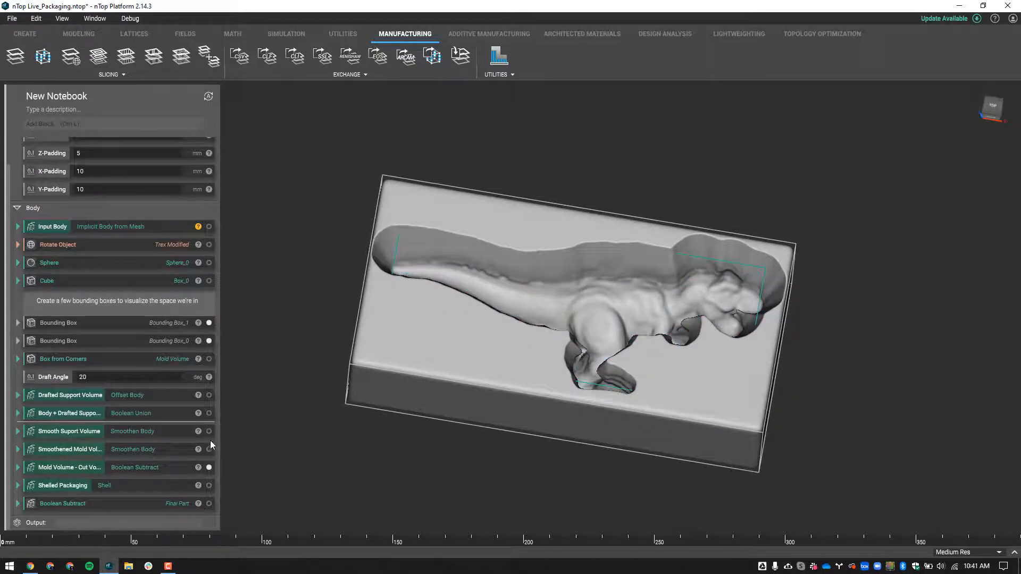
click(66, 431)
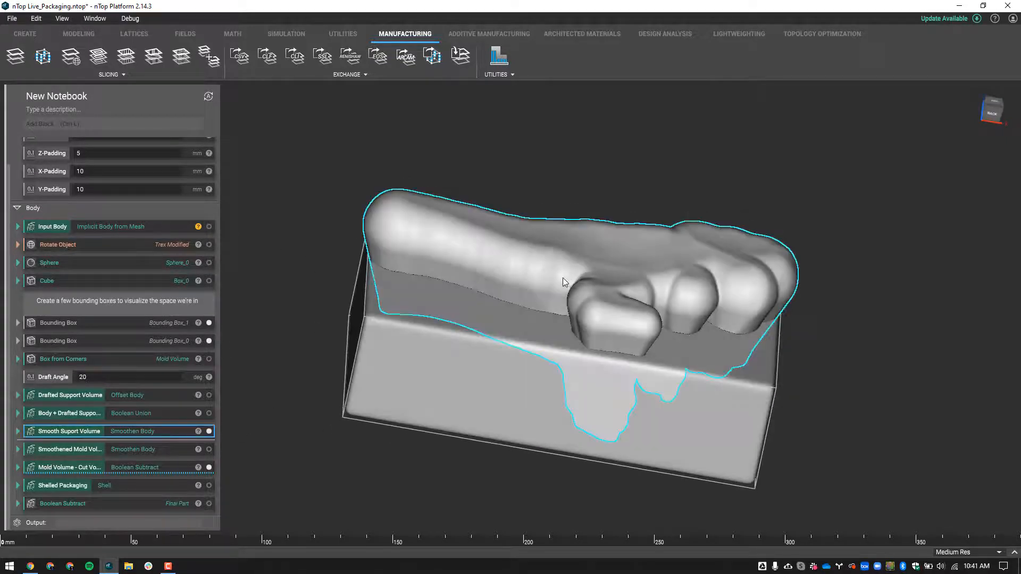
click(199, 431)
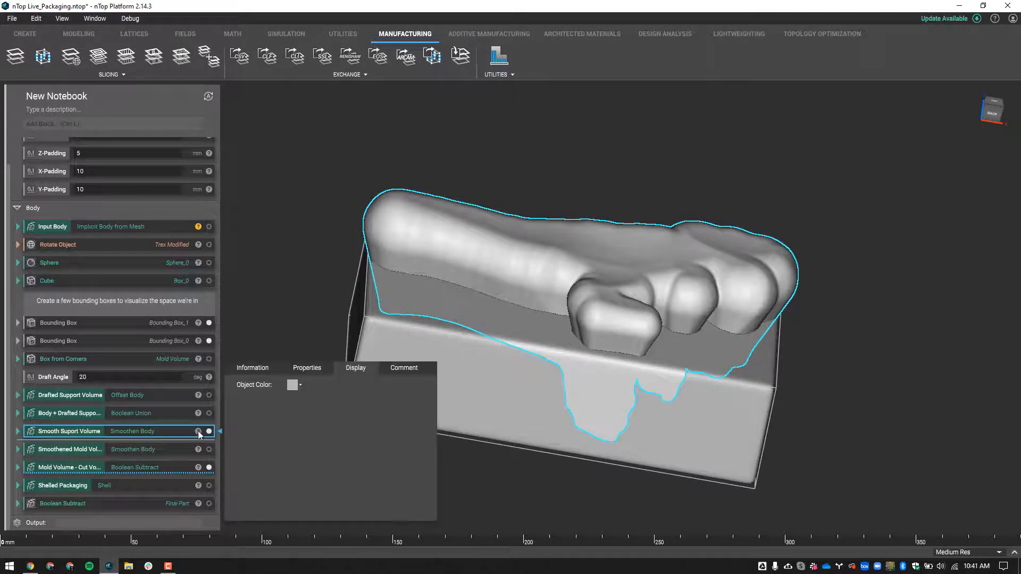
click(300, 384)
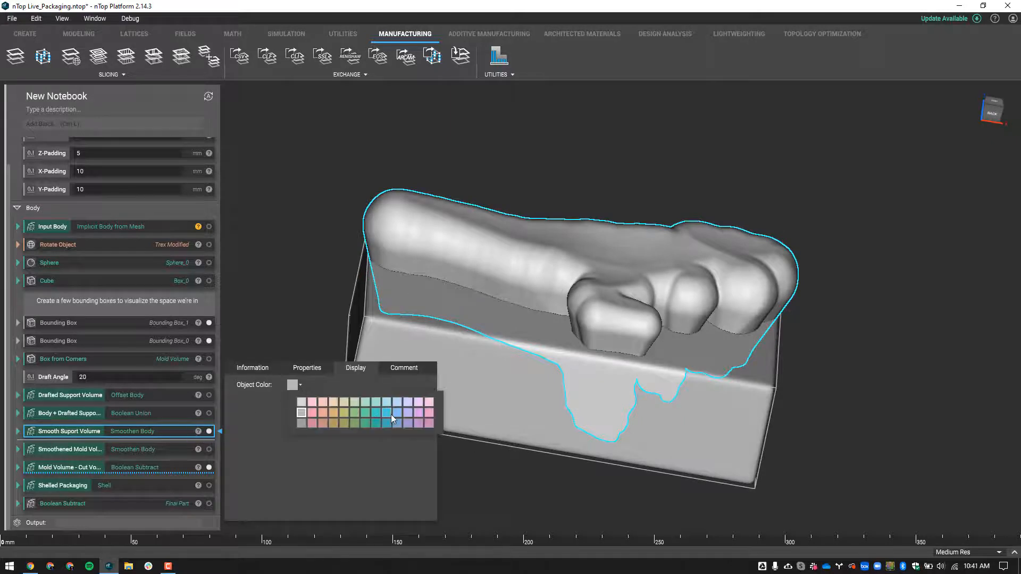
click(399, 411)
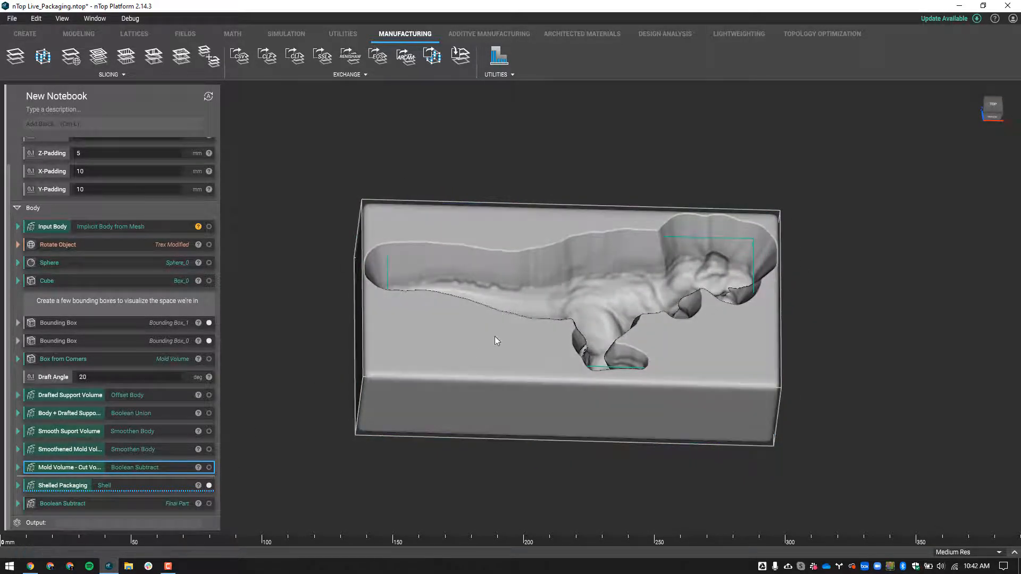
- Show the shelled packaging and close the Section Cut panel after checking the walls
click(58, 340)
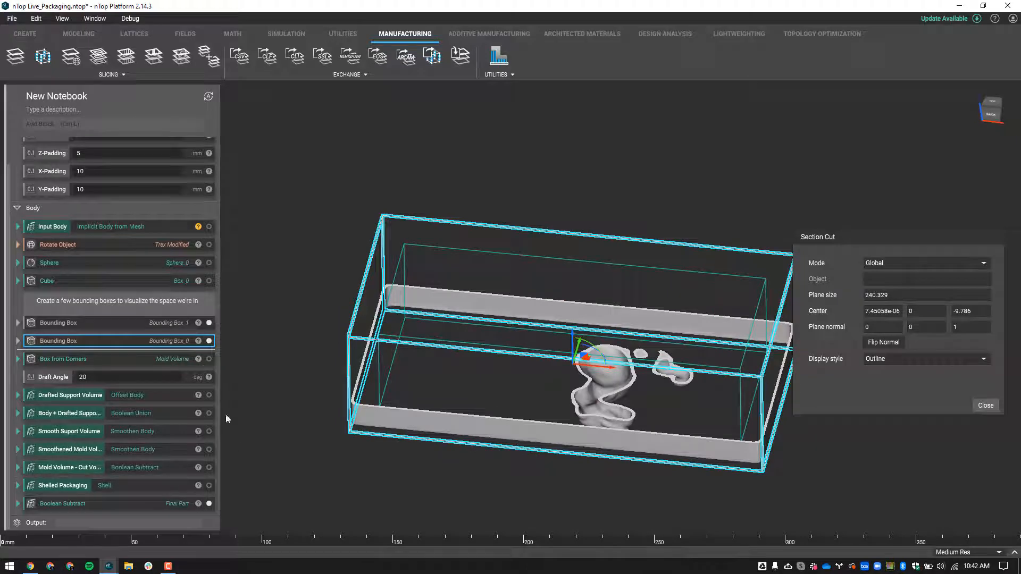
click(985, 405)
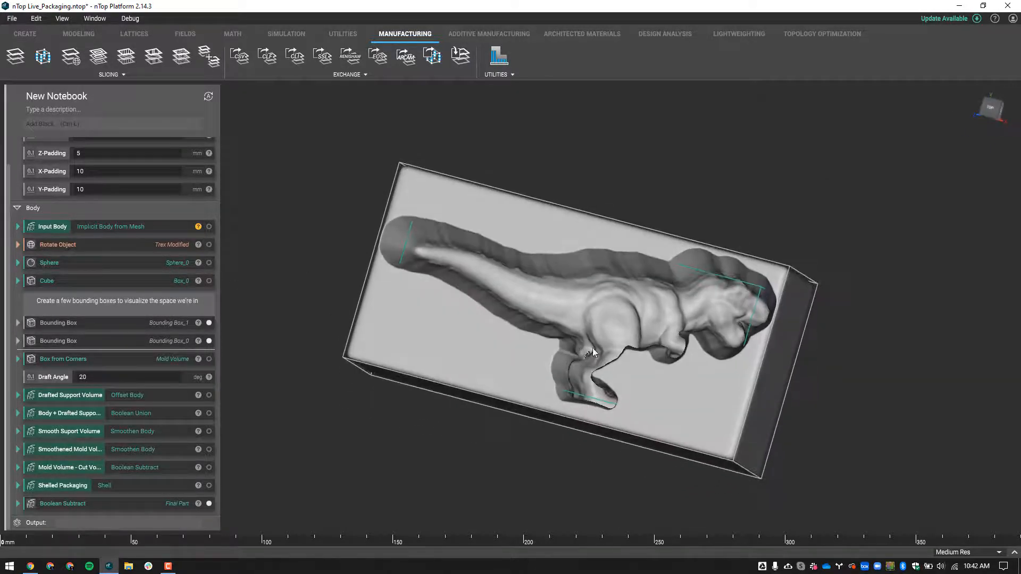
- Replace the input body with a sphere, orbit the cup insert, and expand Implicit Body from Mesh
right_click(52, 226)
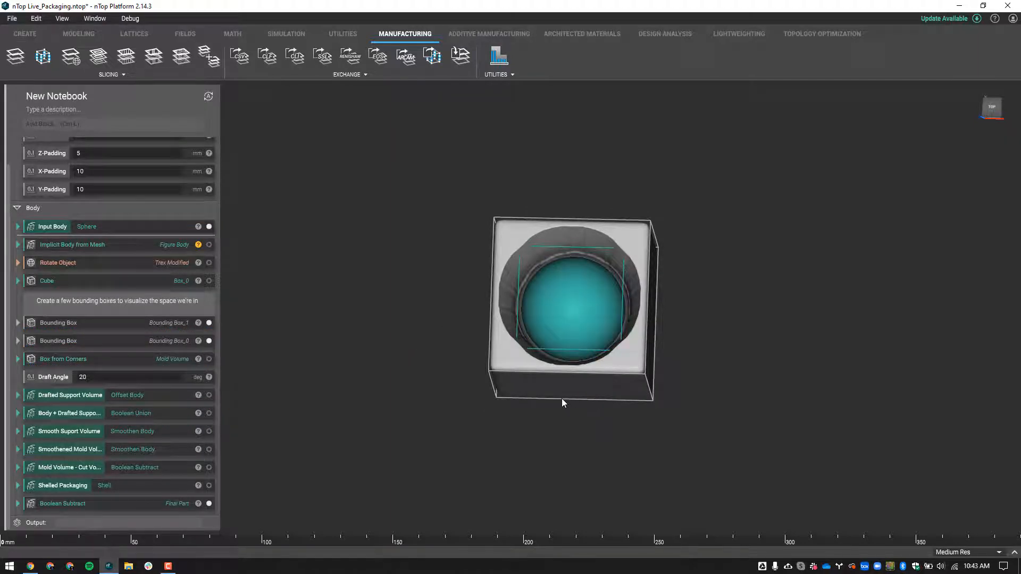
drag(563, 404, 612, 397)
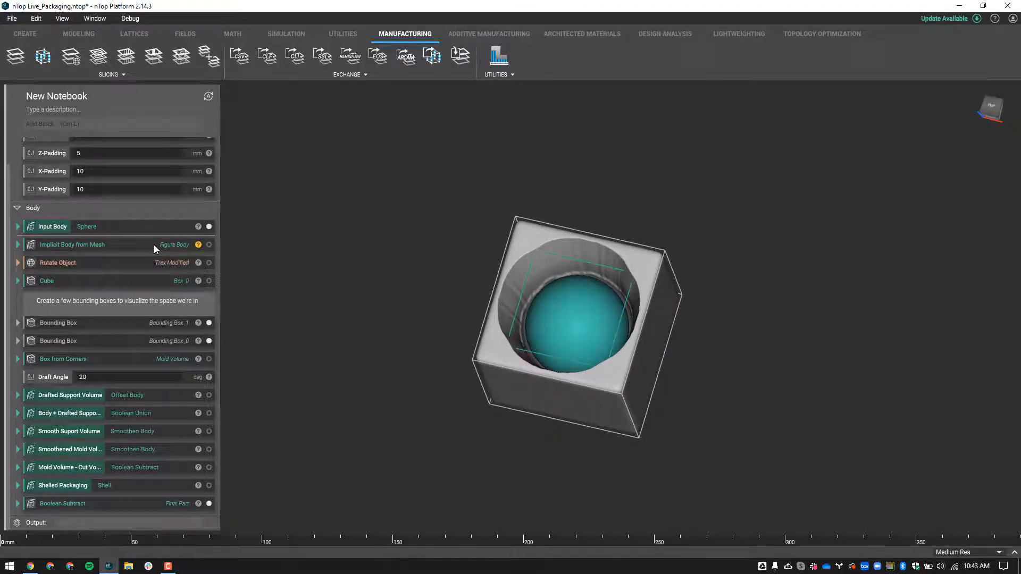
click(18, 244)
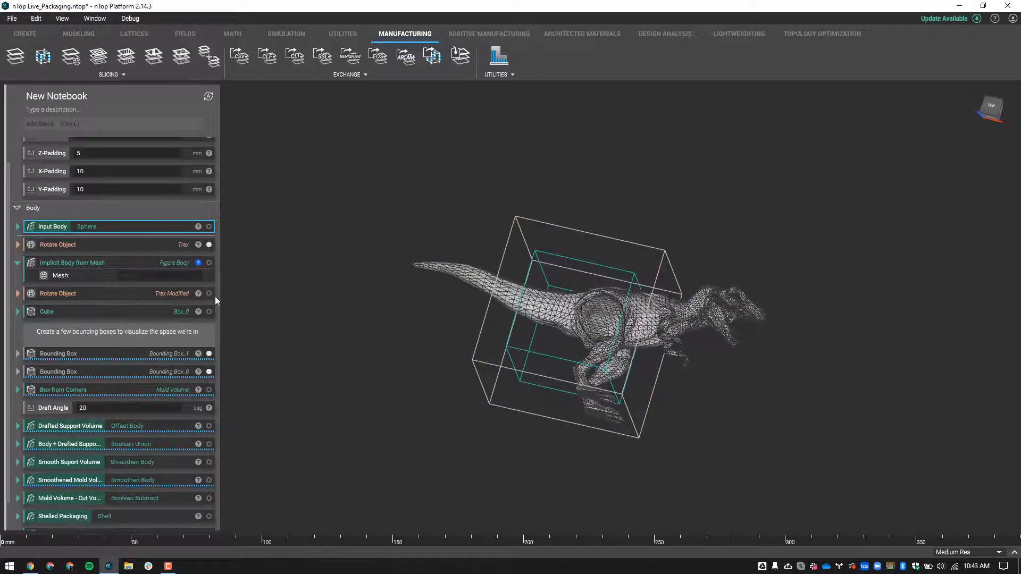
- Replace the sphere input with the T-Rex Implicit Body from Mesh, keeping Sphere separate
click(209, 244)
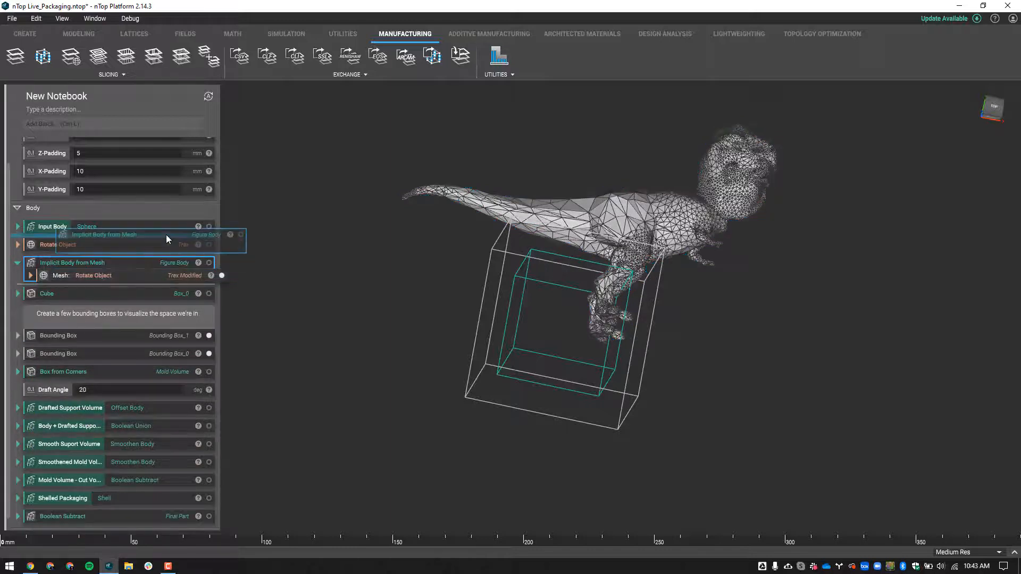
right_click(52, 226)
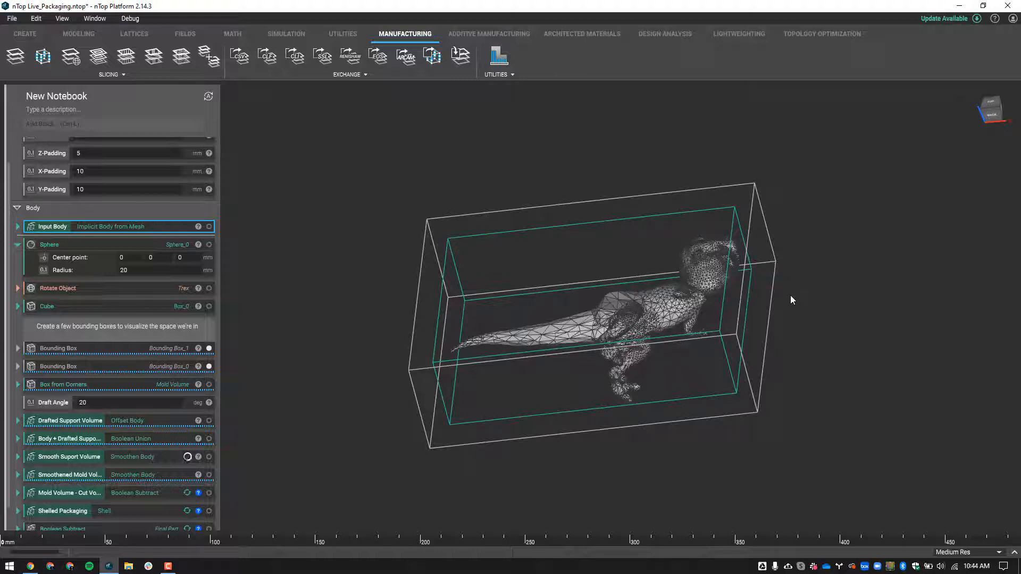
mouse_move(801, 272)
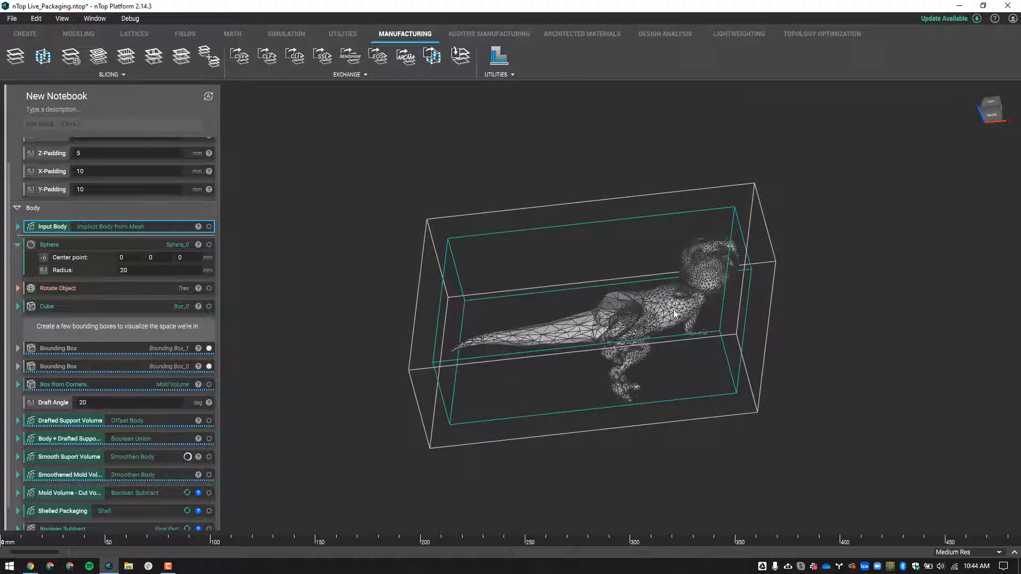
mouse_move(328, 467)
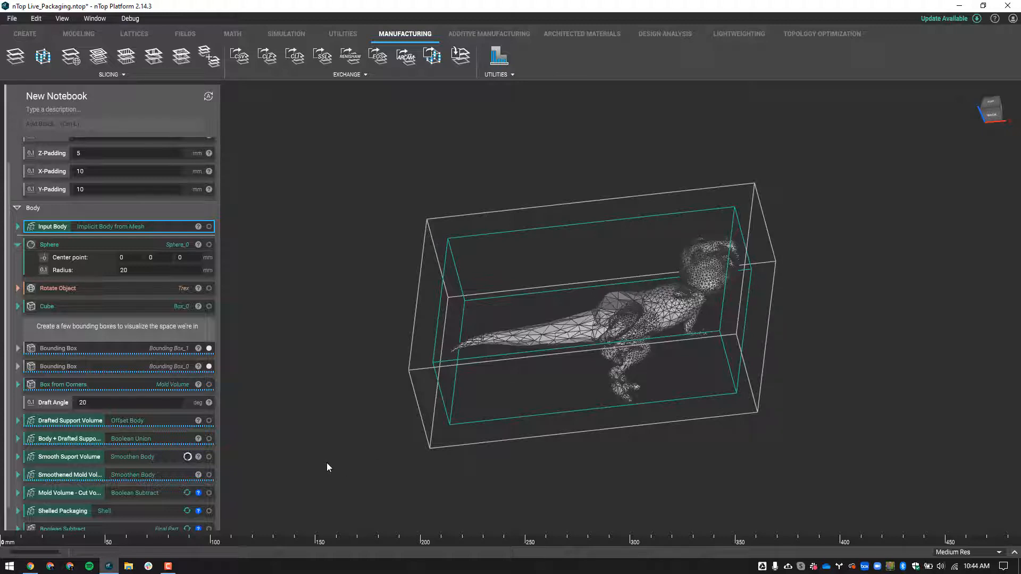
mouse_move(300, 461)
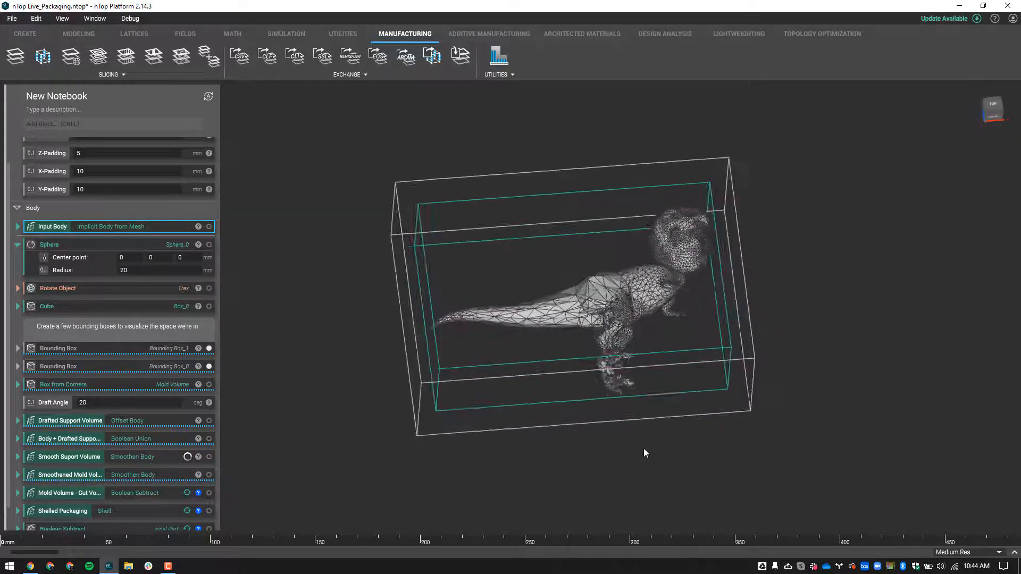
drag(644, 454, 527, 407)
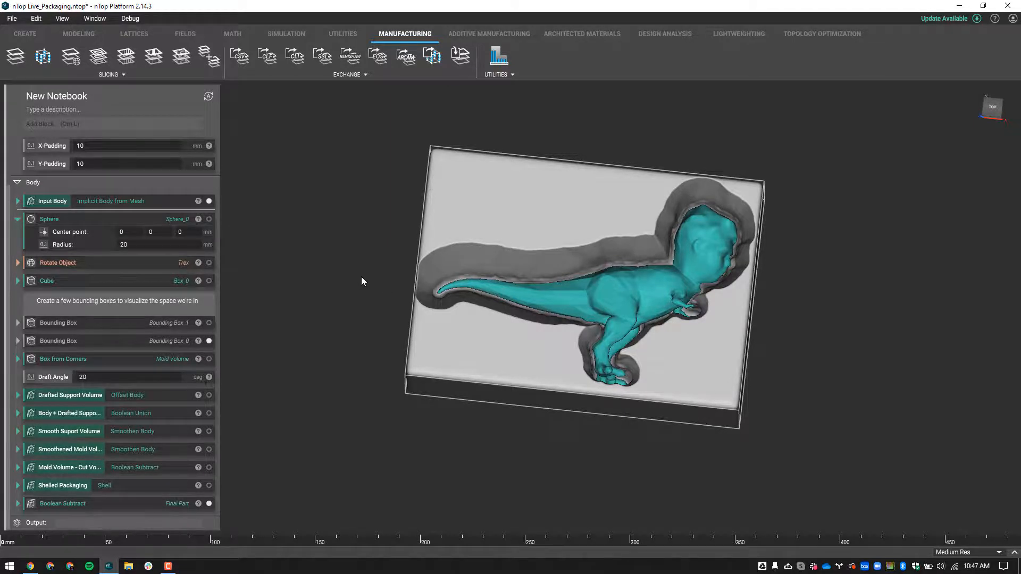
mouse_move(293, 359)
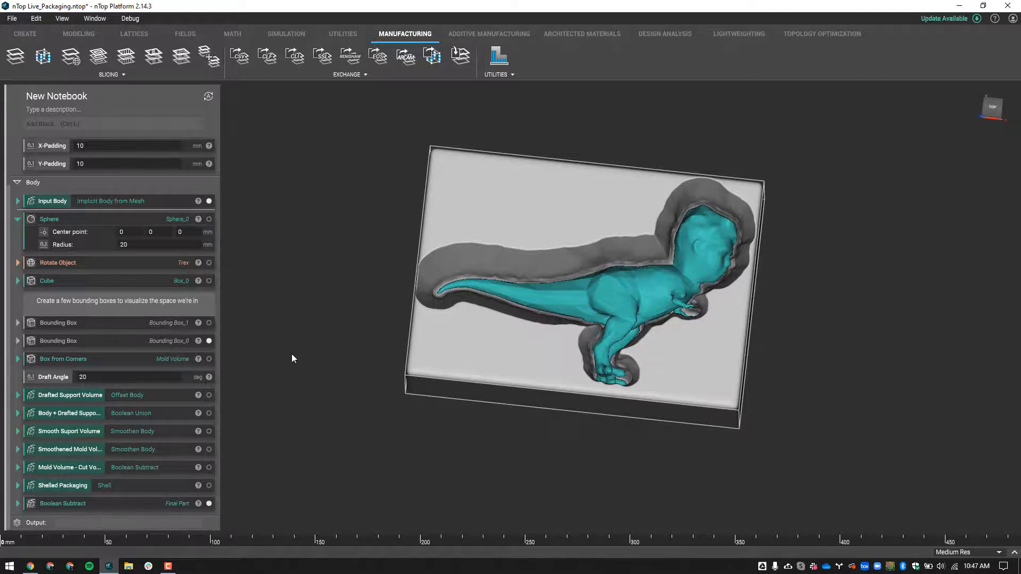